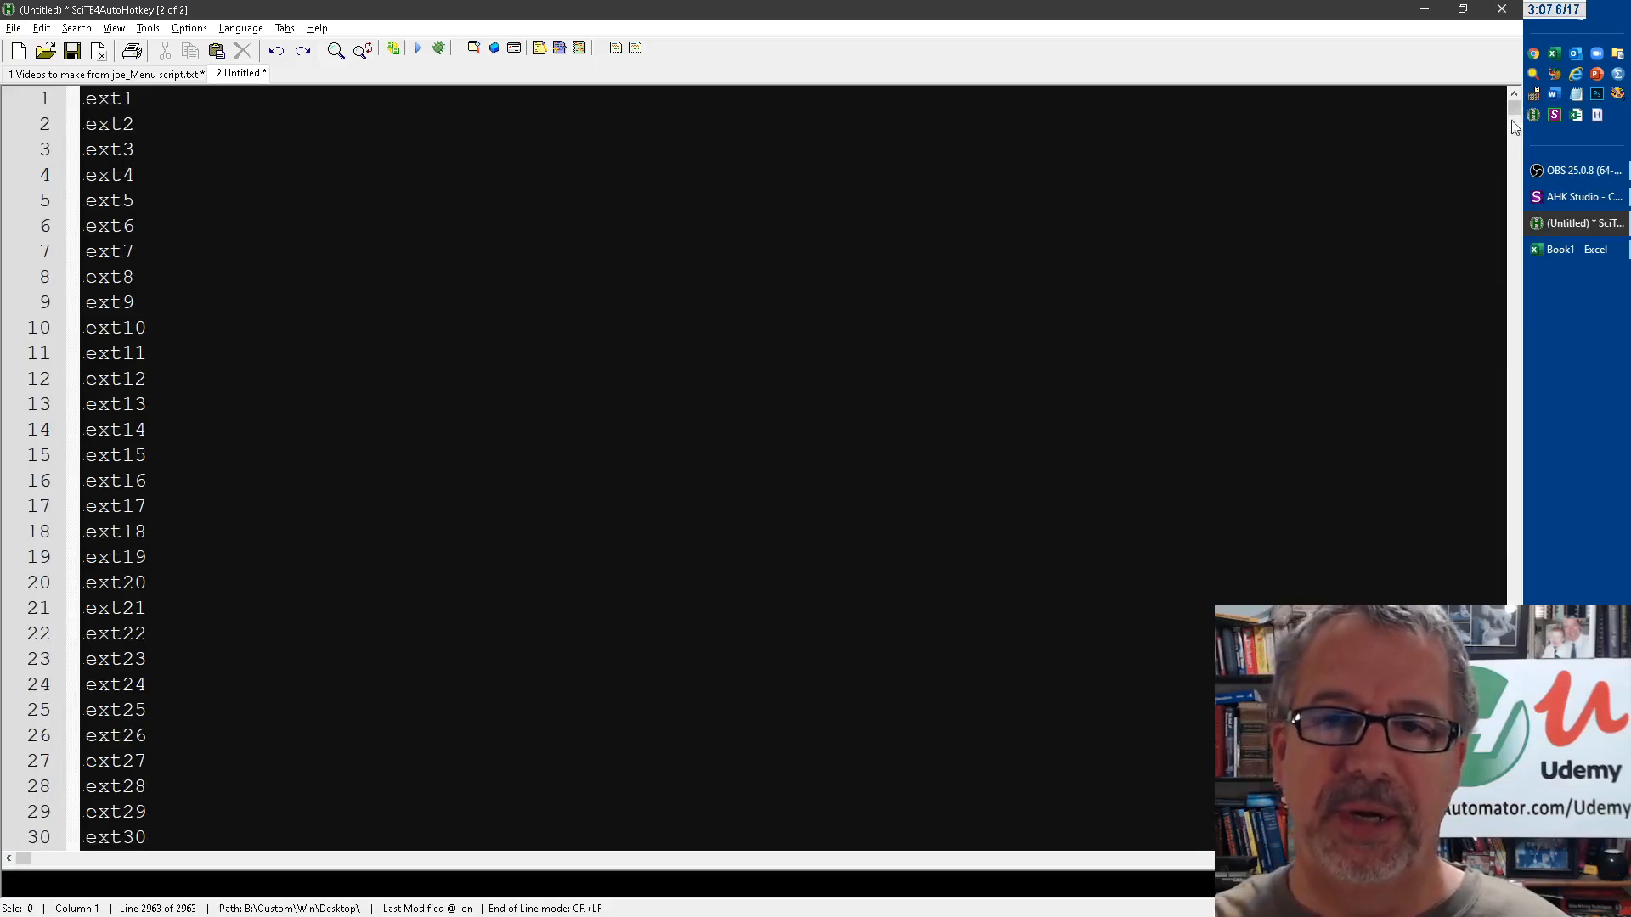
# Run the conversion hotkey on the selected list and add in ('') on line 10
pyautogui.scroll(-3)
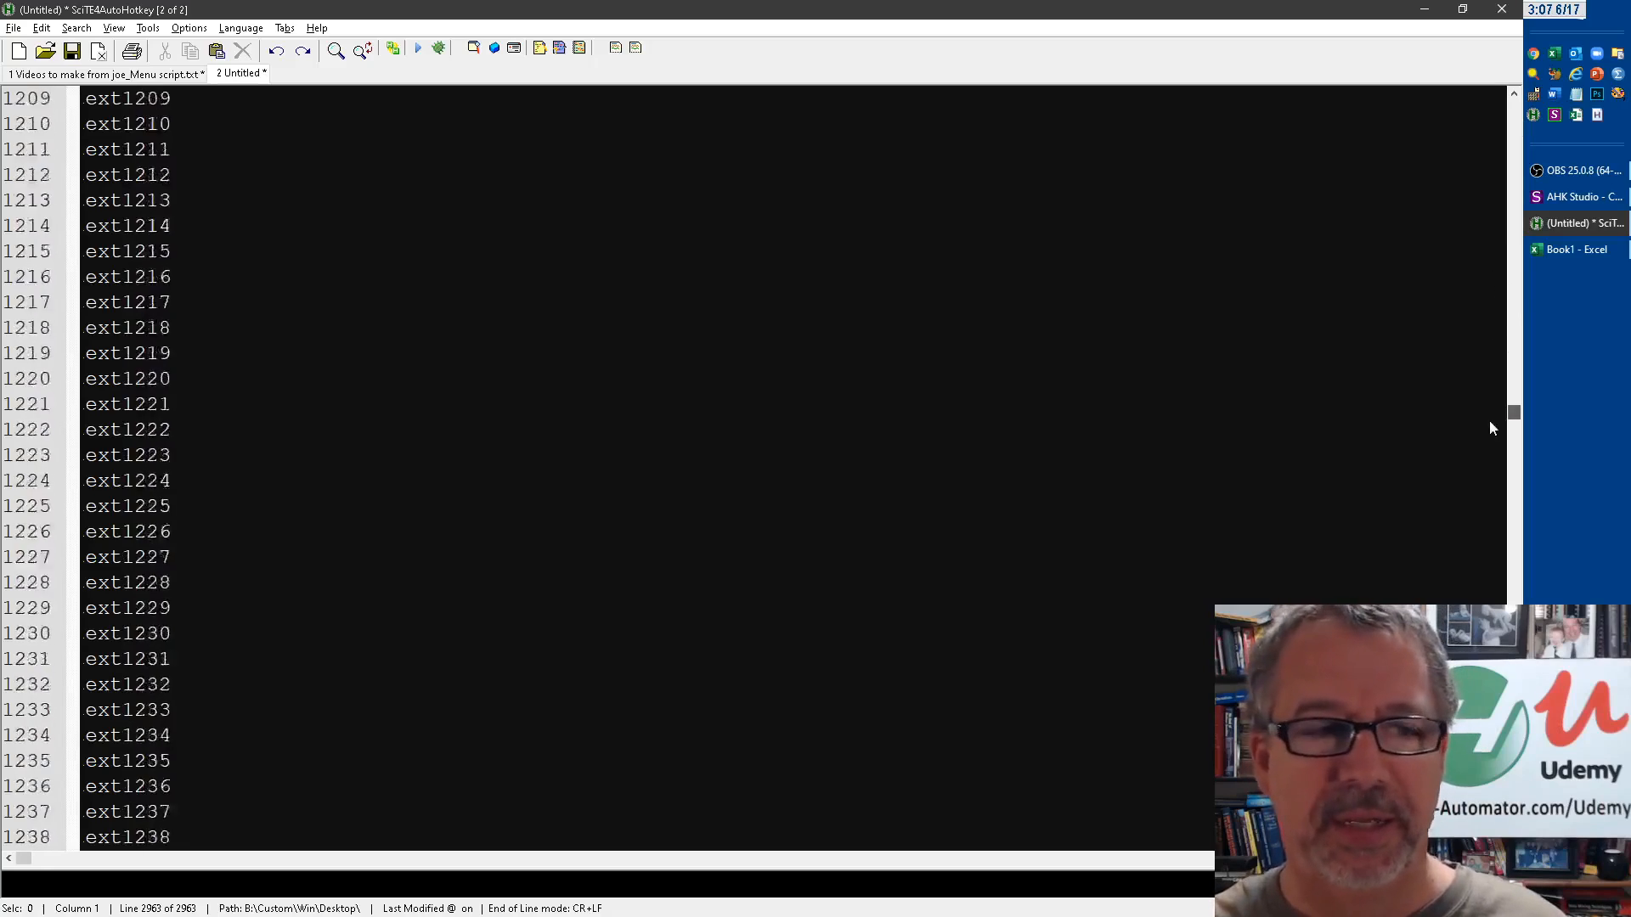
pyautogui.scroll(-3)
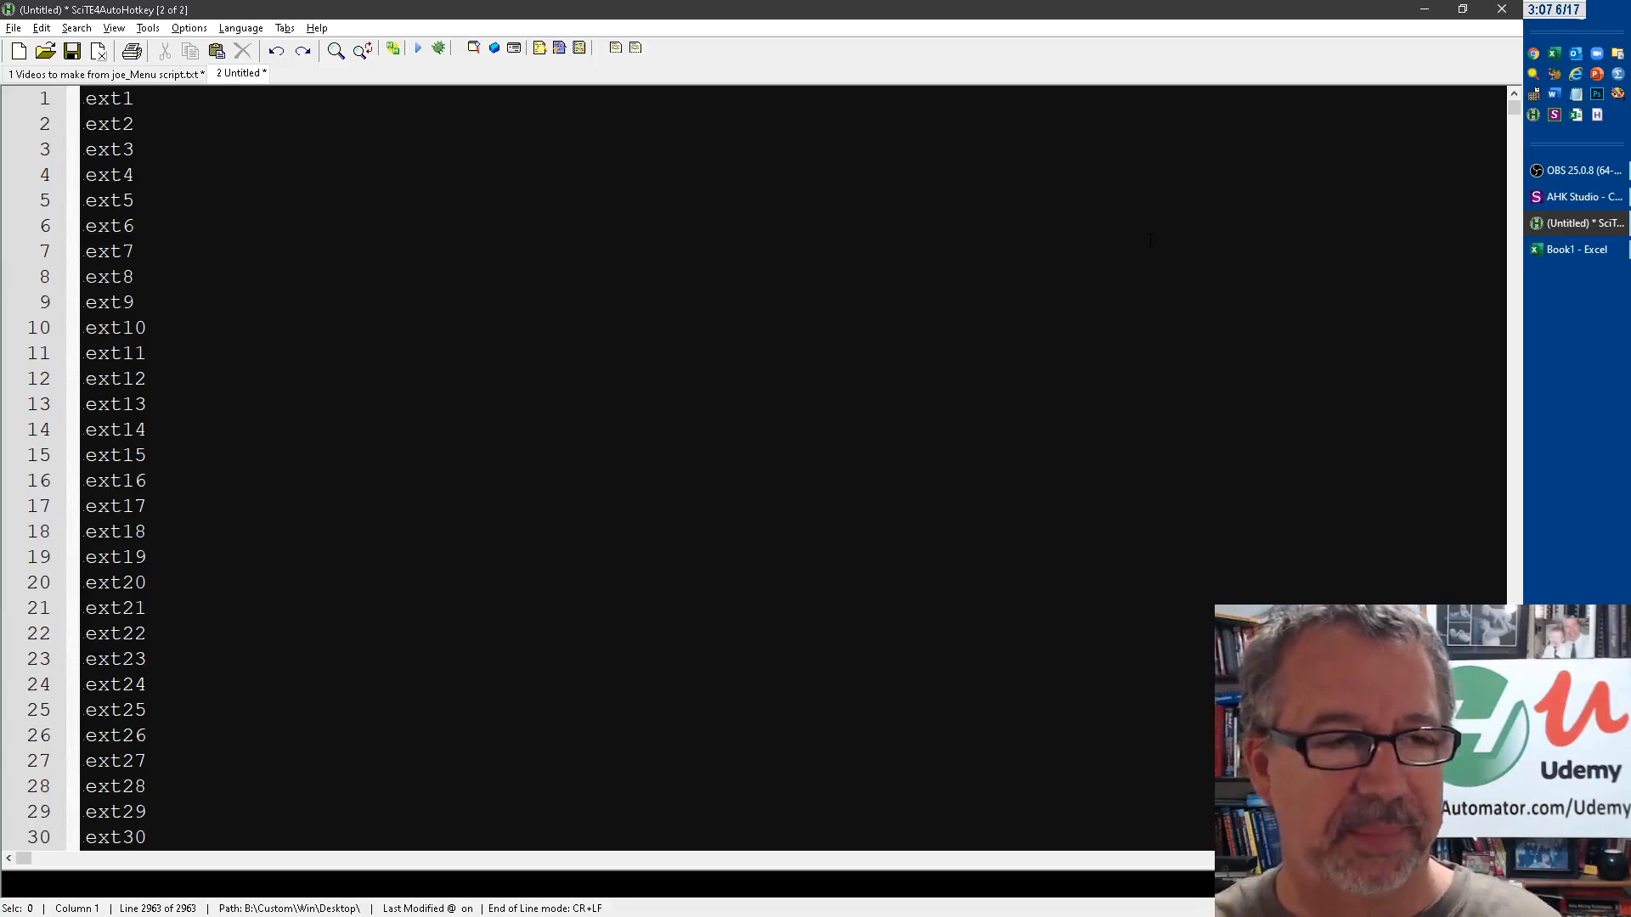
pyautogui.click(107, 251)
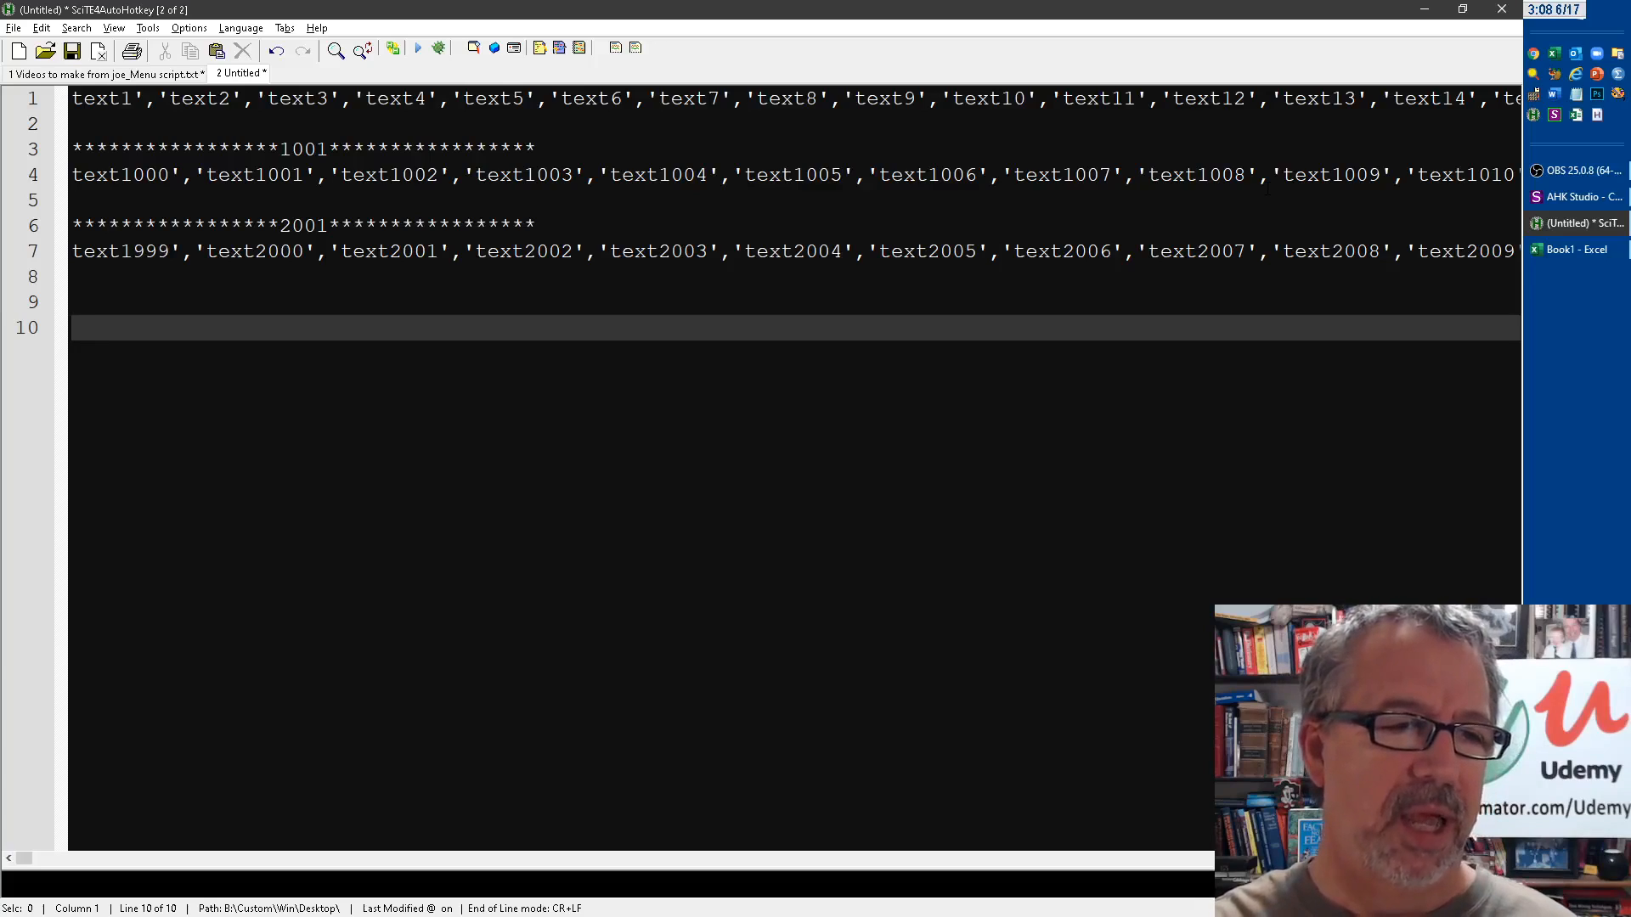
pyautogui.write('in (')
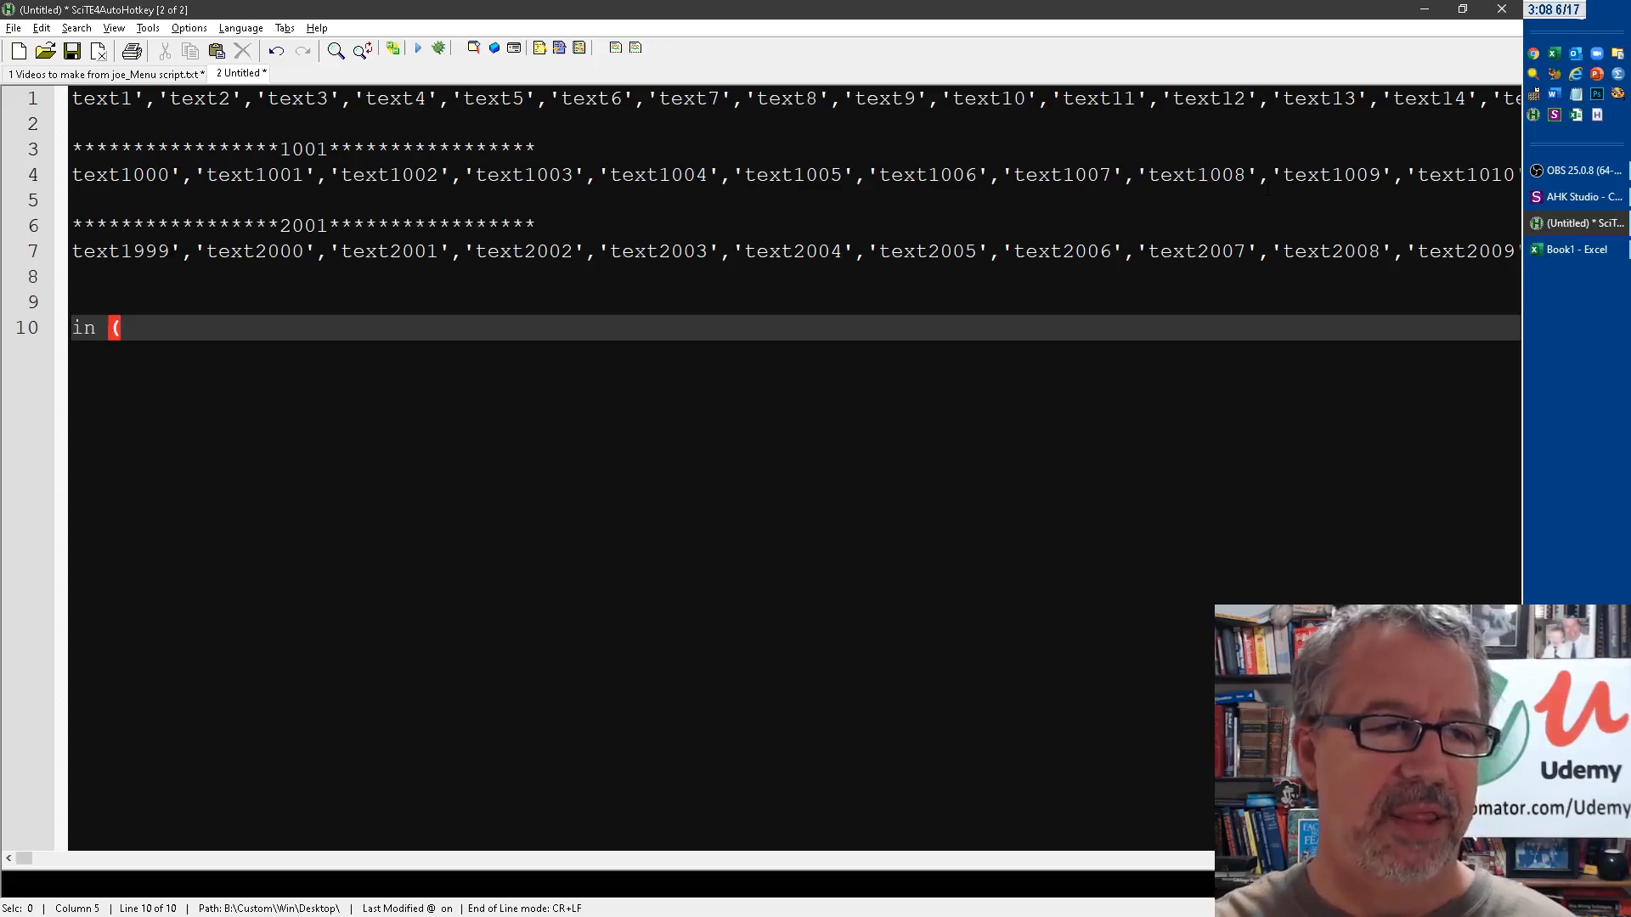
pyautogui.write("'')")
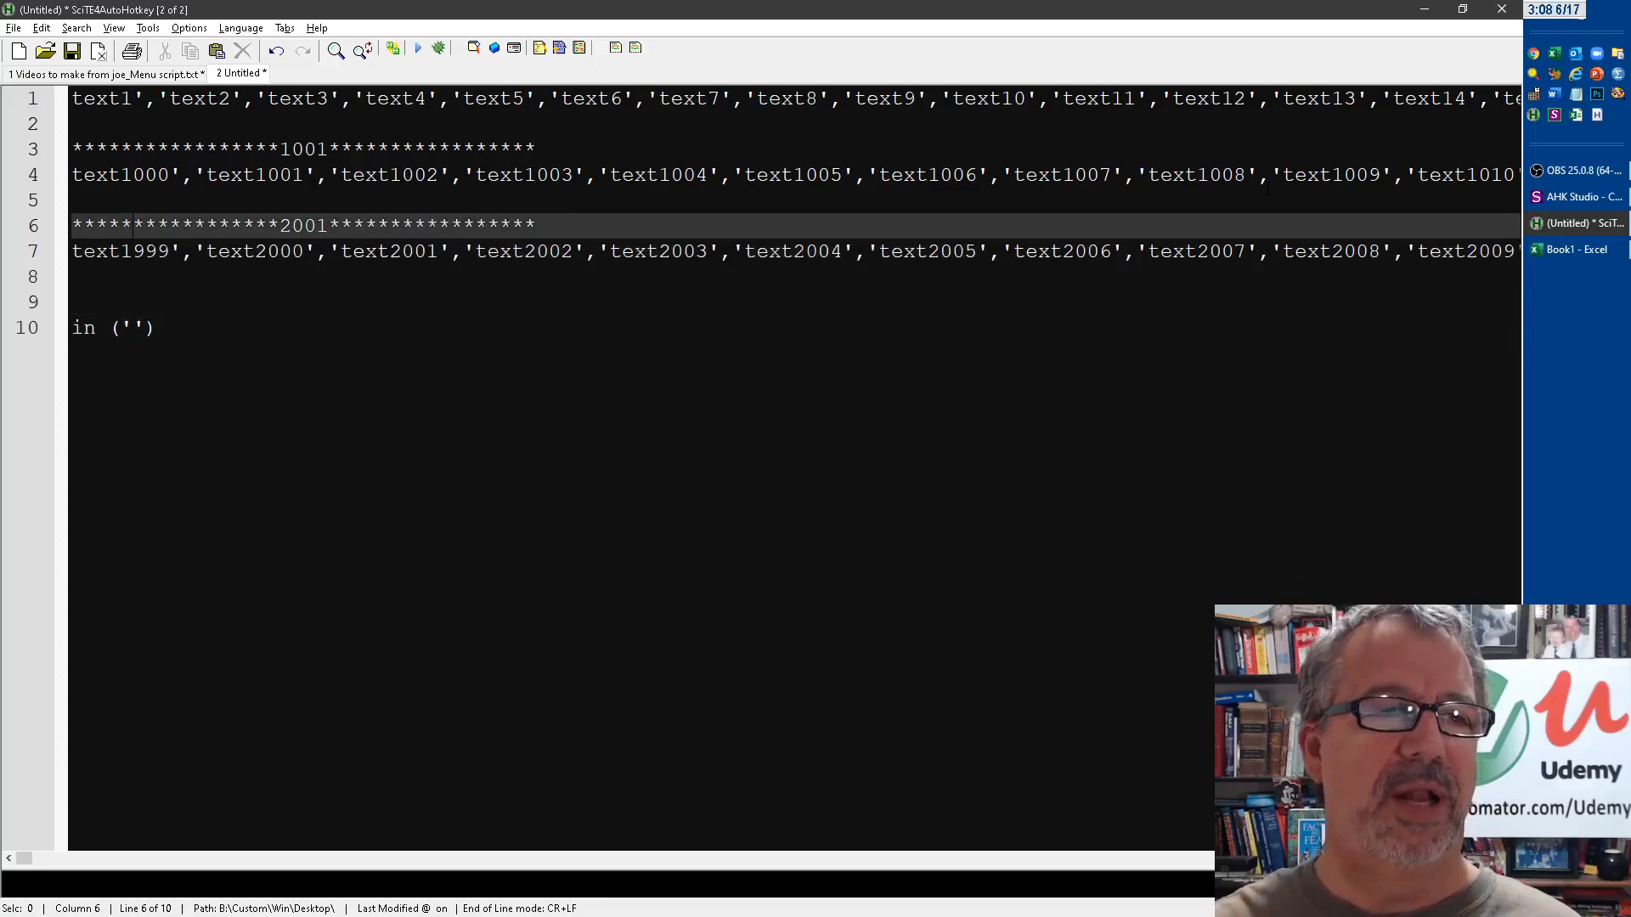
# Scroll across the restored uppercase one-item-per-line list ending at TEXT2962
pyautogui.hscroll(3)
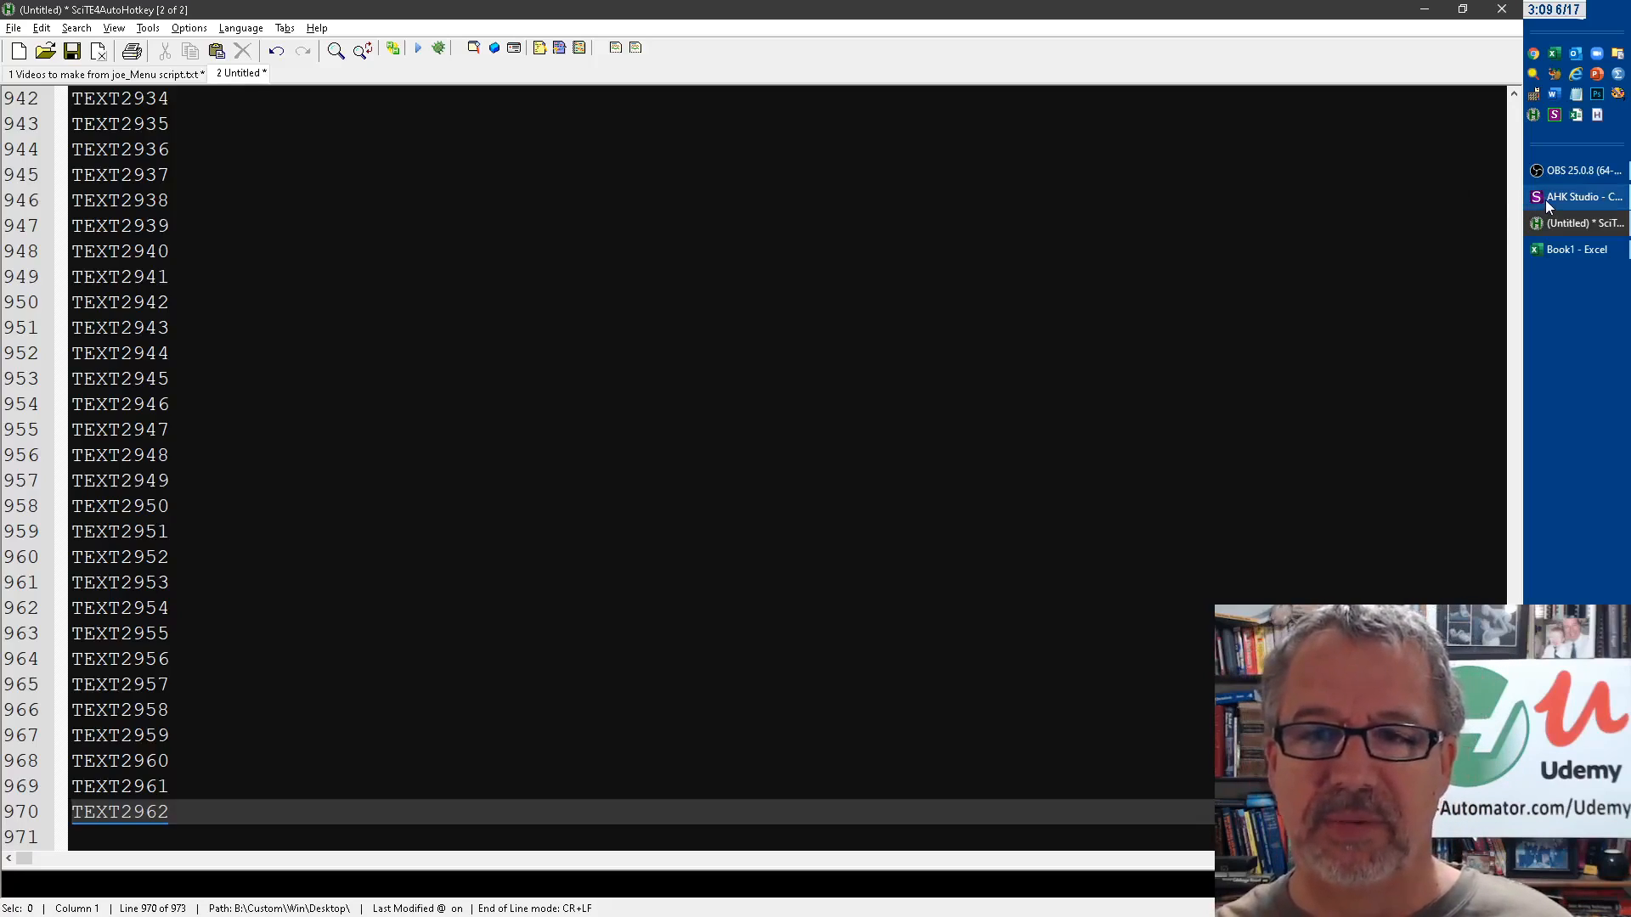
# Add #SingleInstance,Force as line 2 of the SQL list builder script
pyautogui.click(1577, 197)
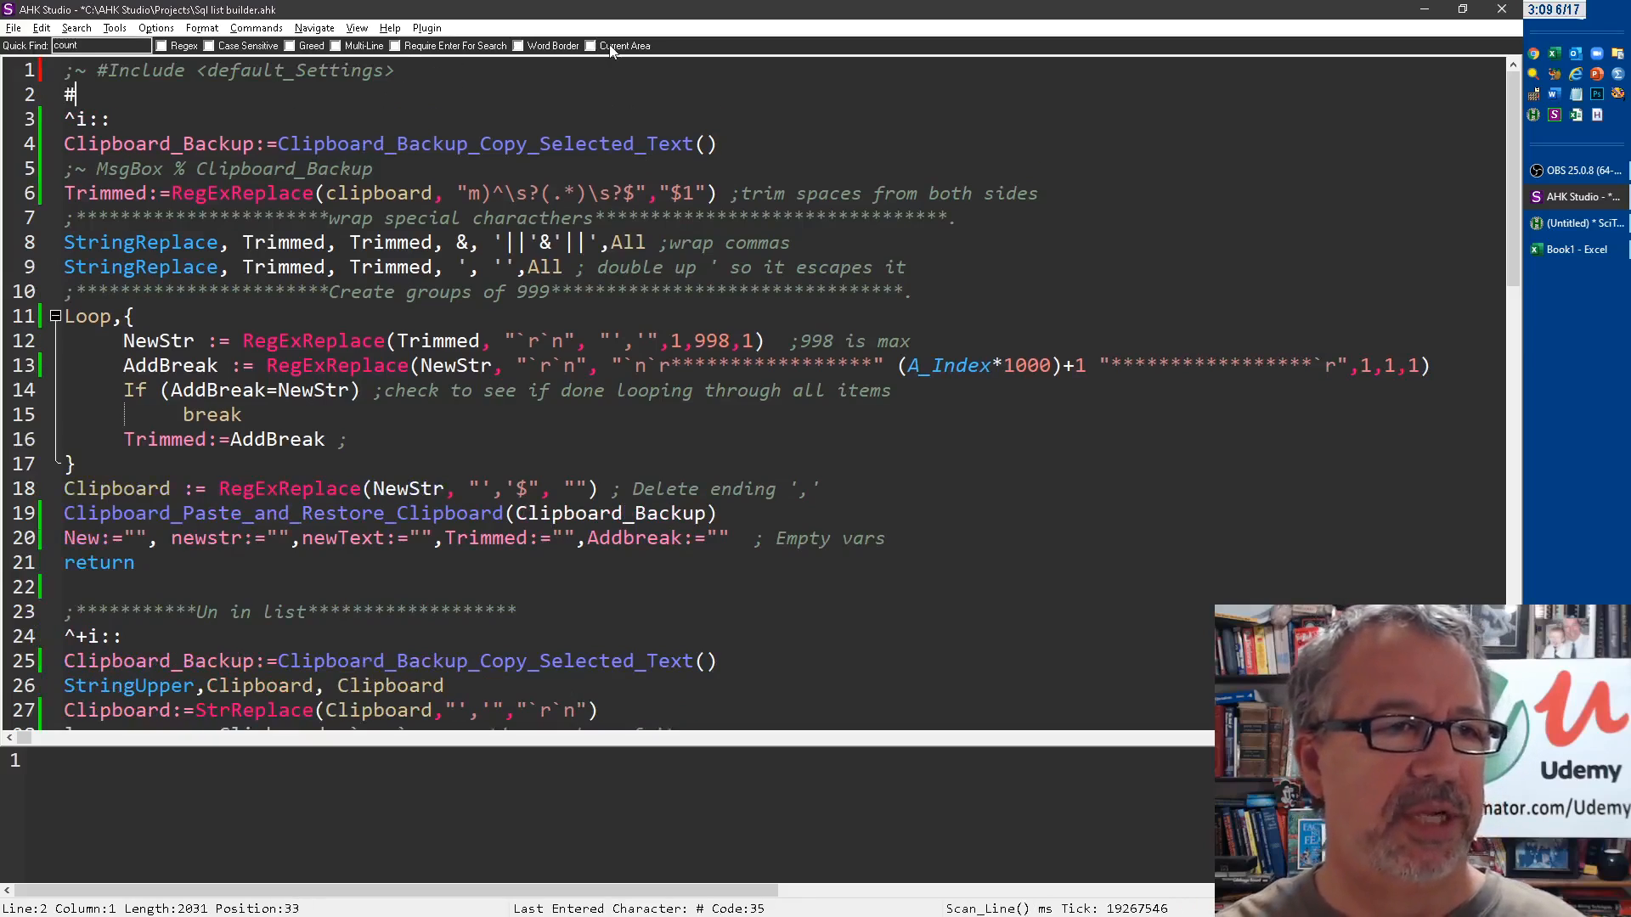
pyautogui.write('#SingleInstance,')
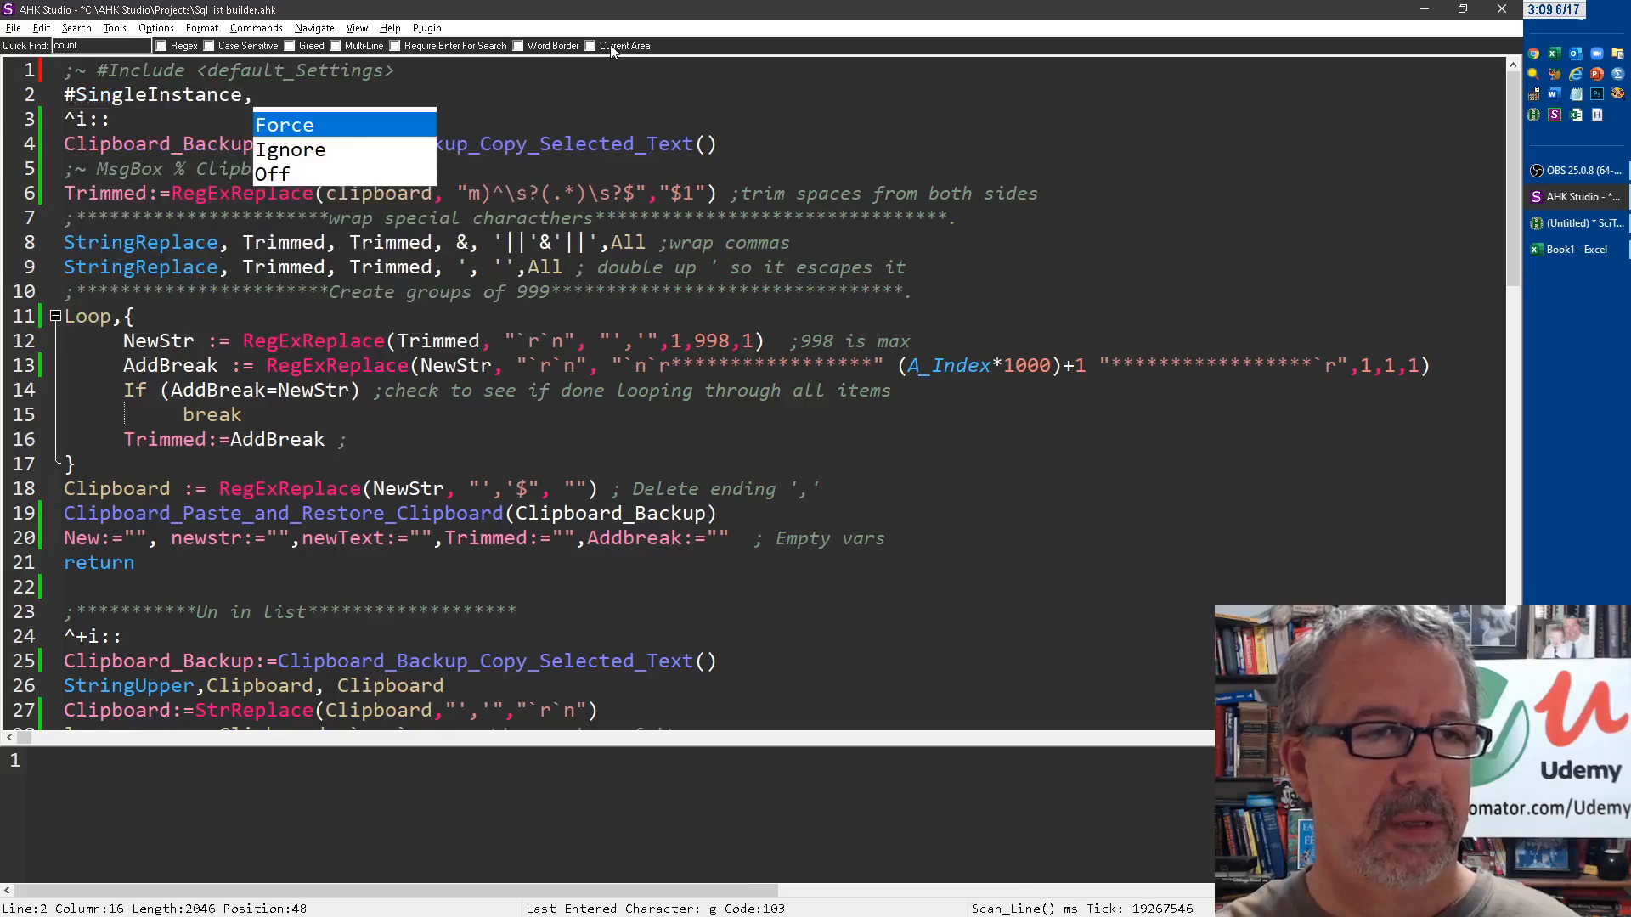
pyautogui.click(284, 124)
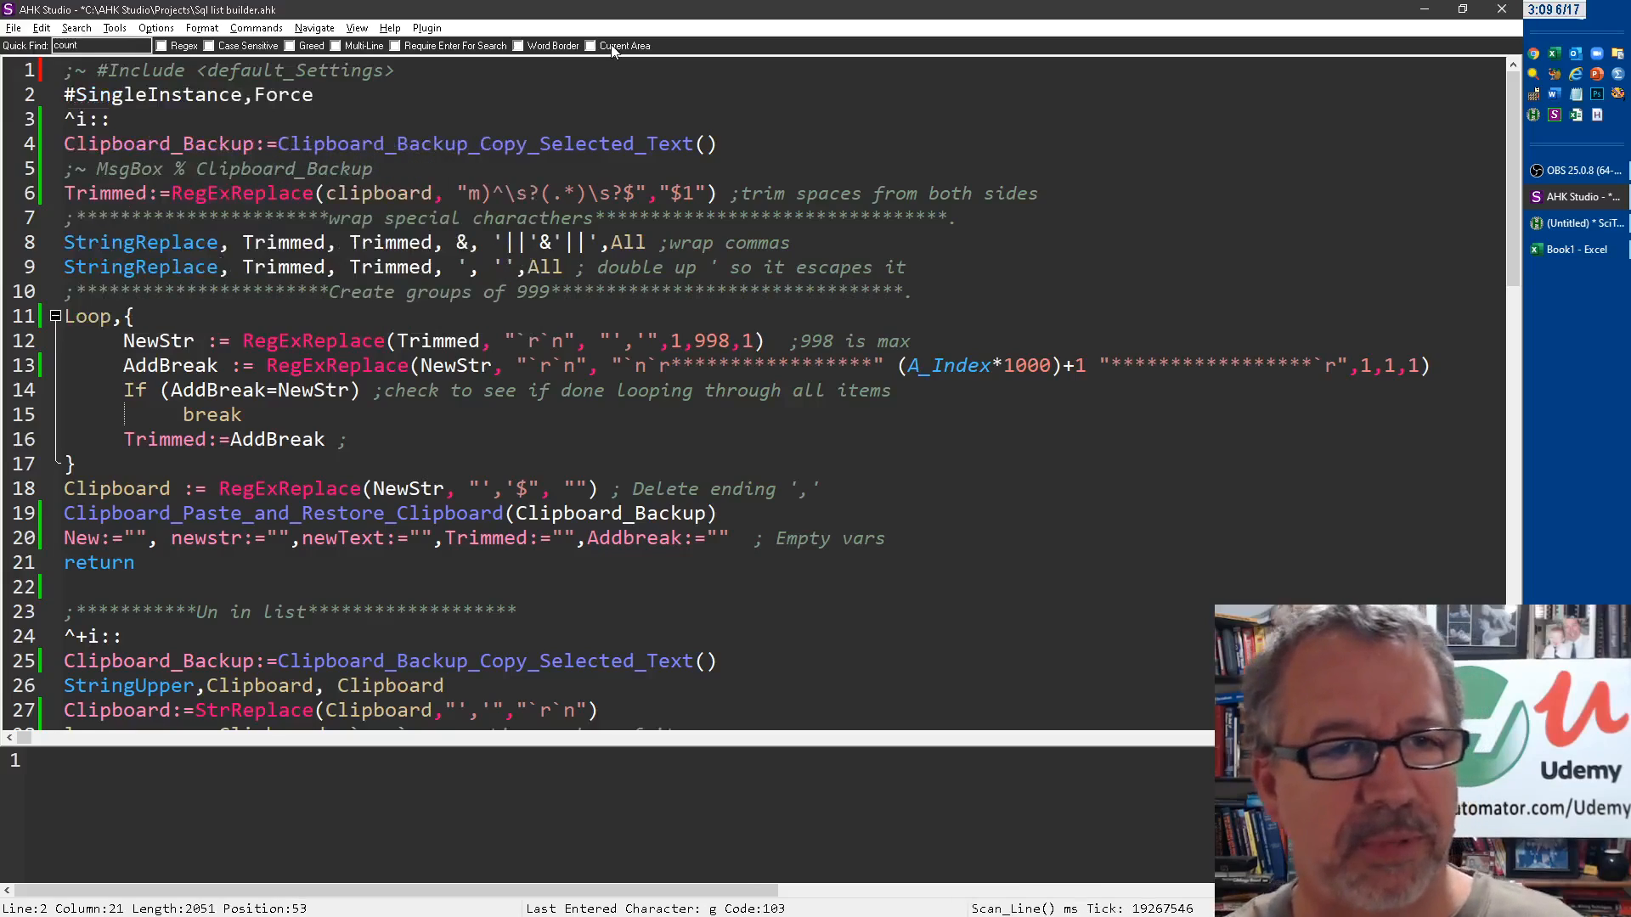
# Review the Clipboard_Backup_Copy_Selected_Text function and where ClipBack is used
pyautogui.doubleClick(482, 143)
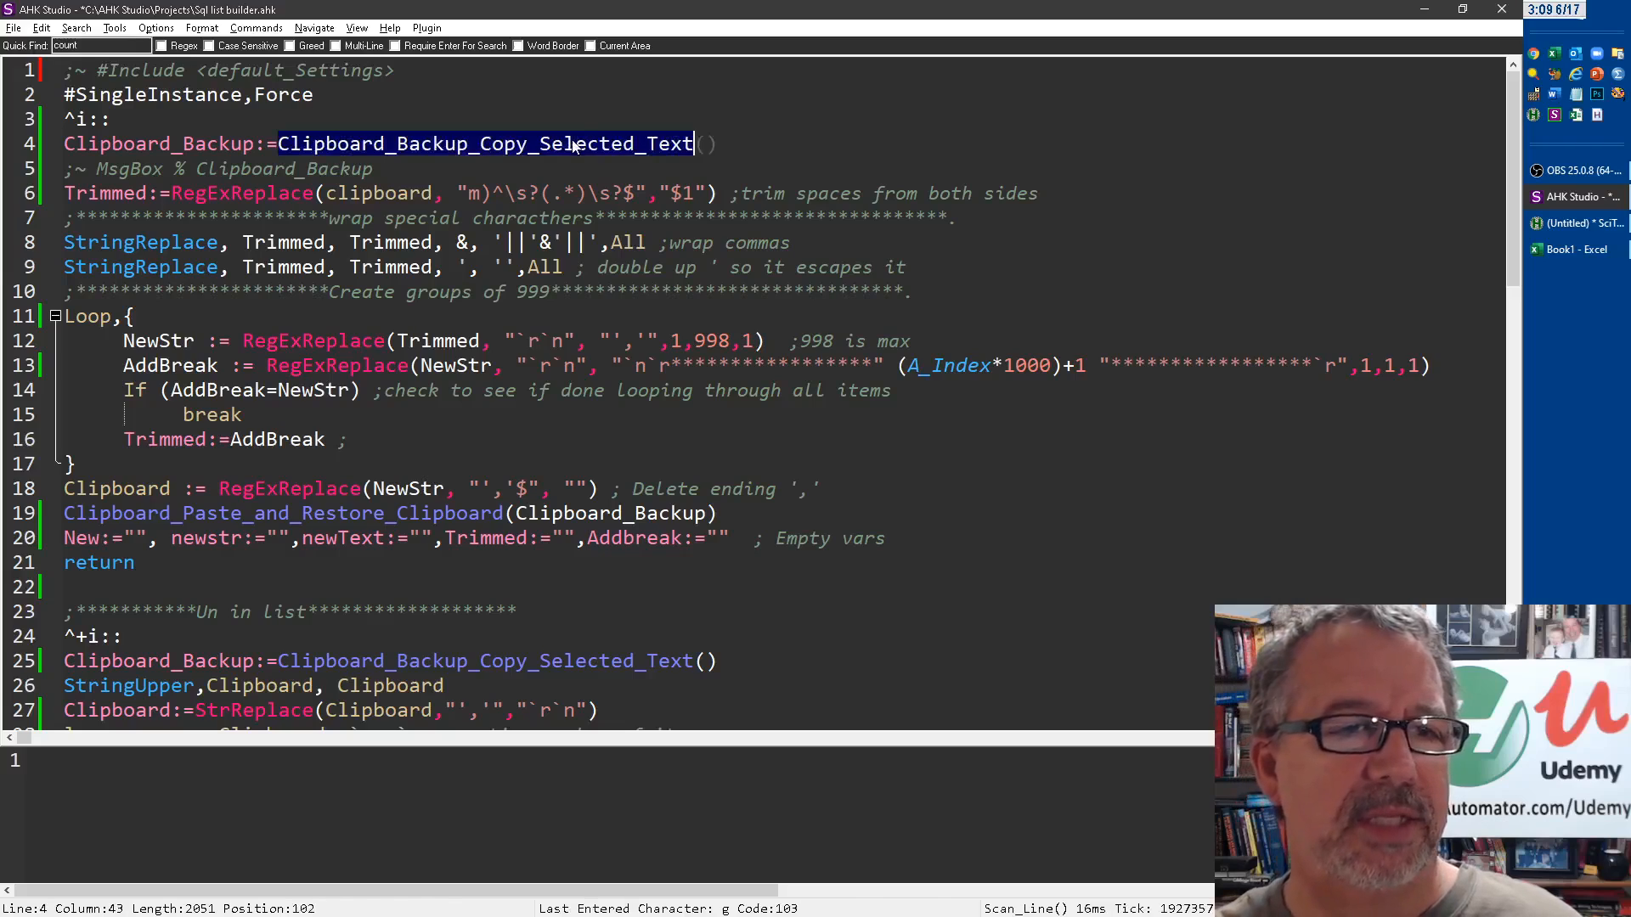
pyautogui.scroll(-3)
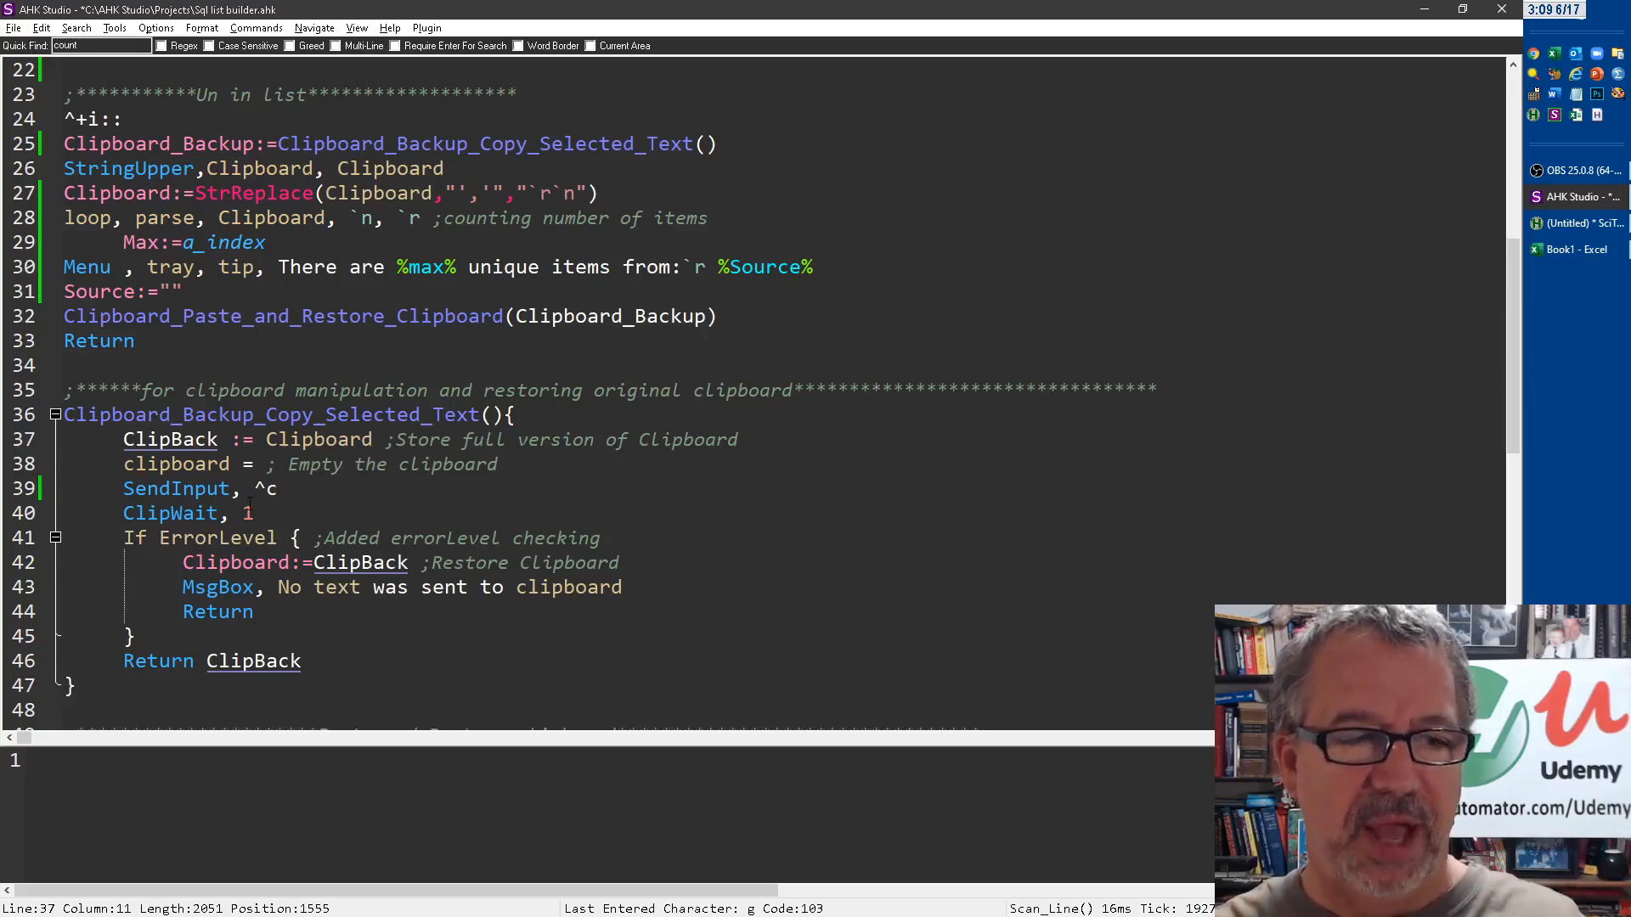
pyautogui.doubleClick(253, 661)
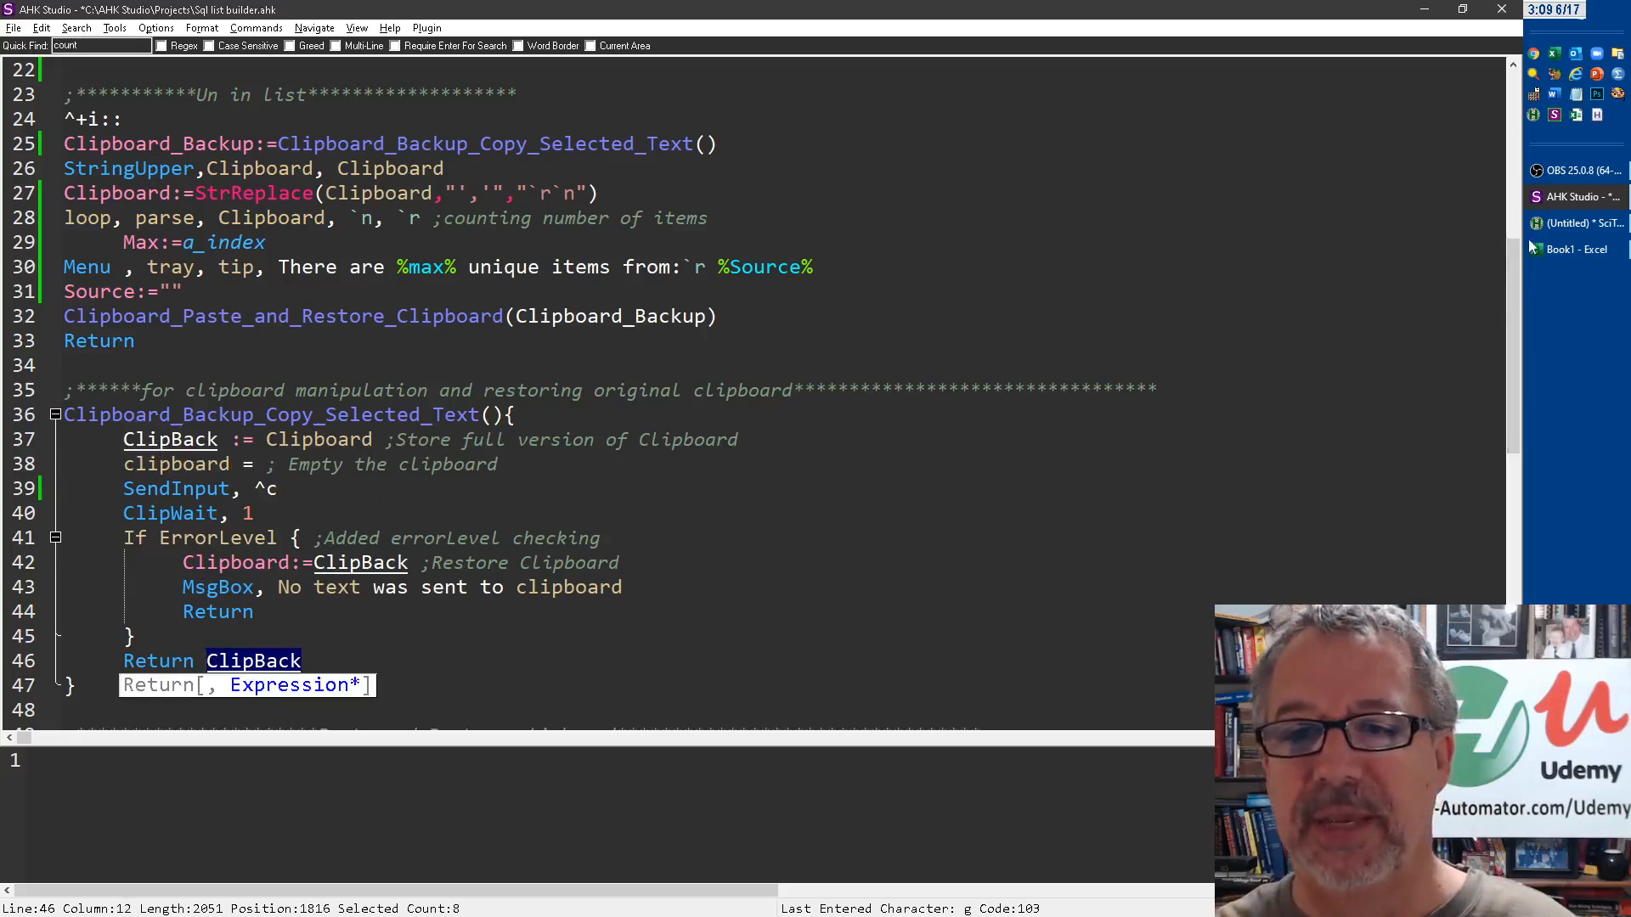
# Return to the uppercase list in SciTE, type joe and select everything
pyautogui.click(1576, 224)
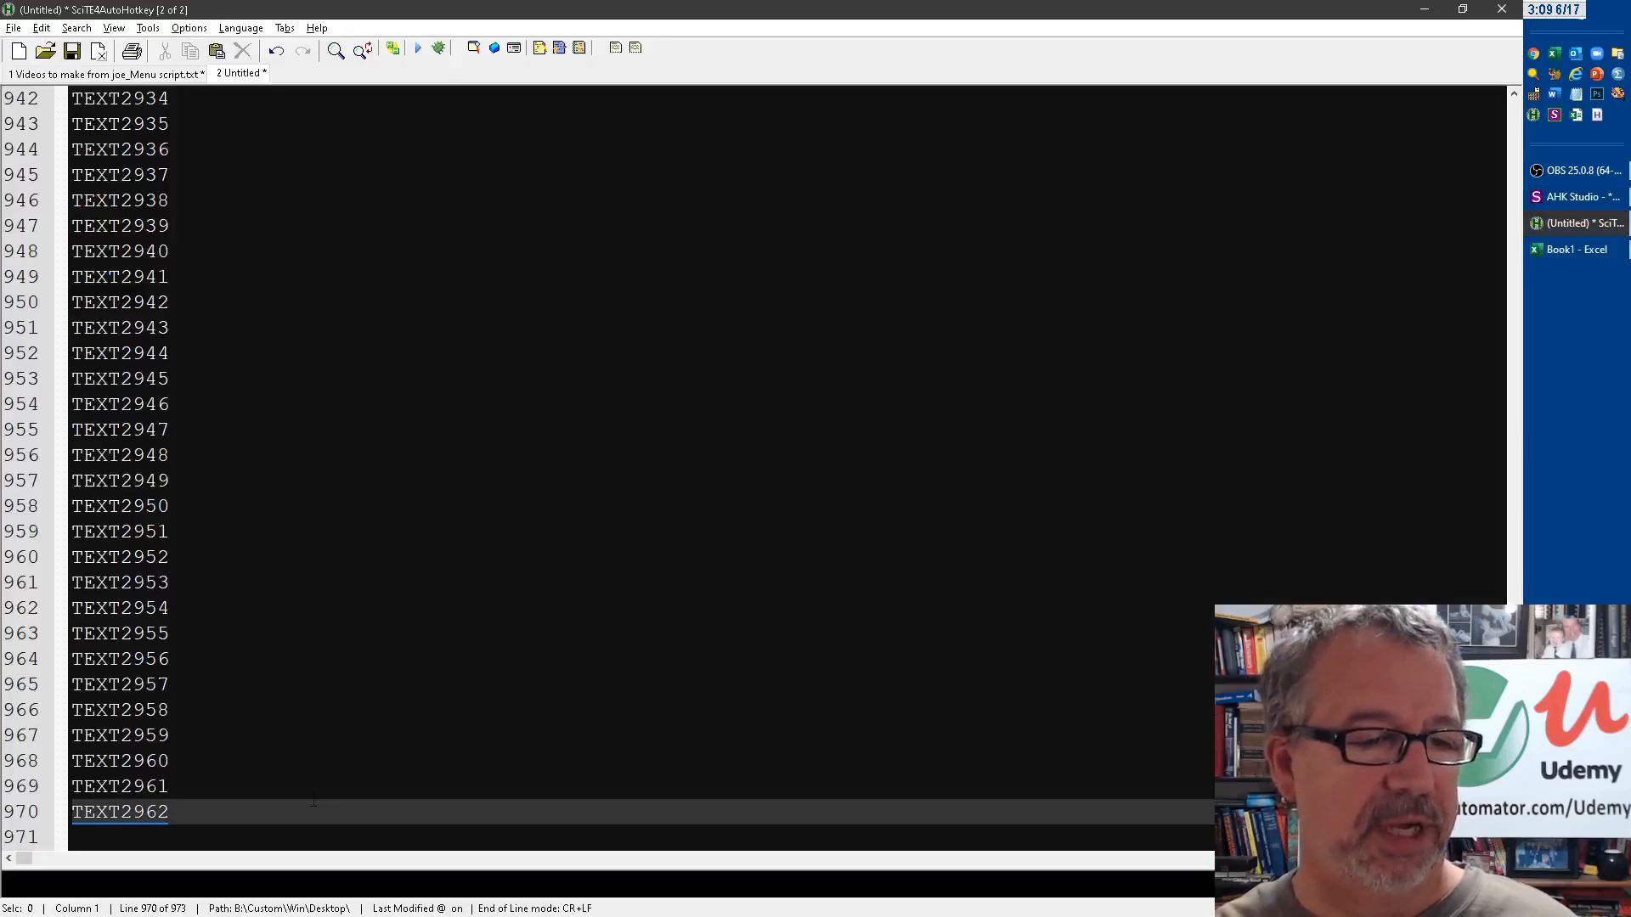
pyautogui.write('joe')
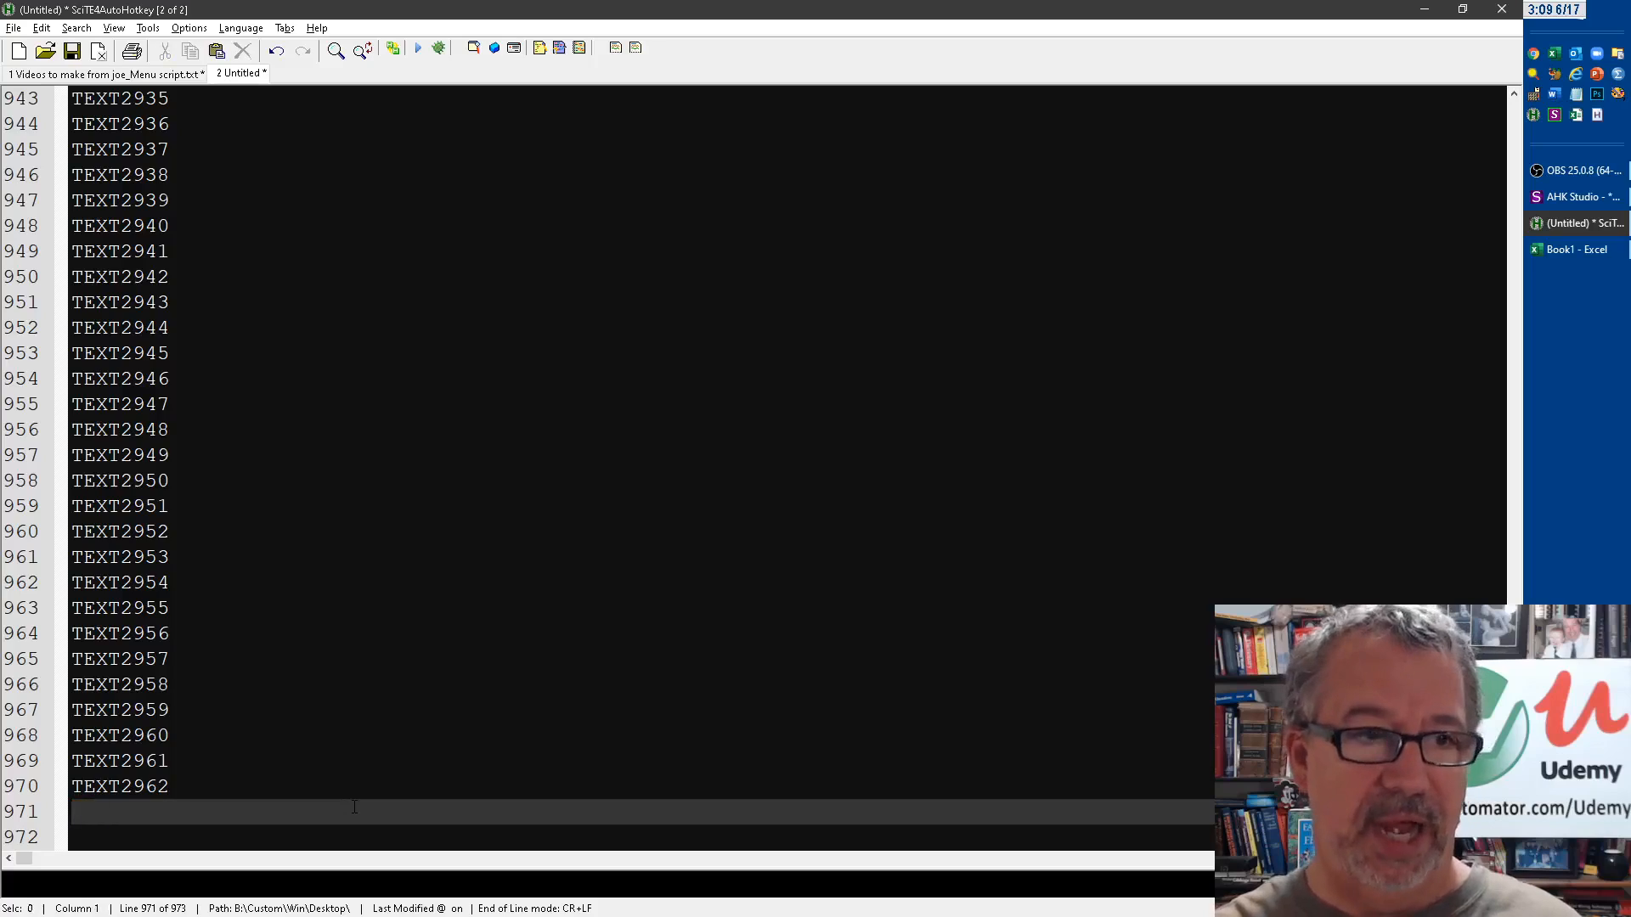
pyautogui.press('ctrl+a')
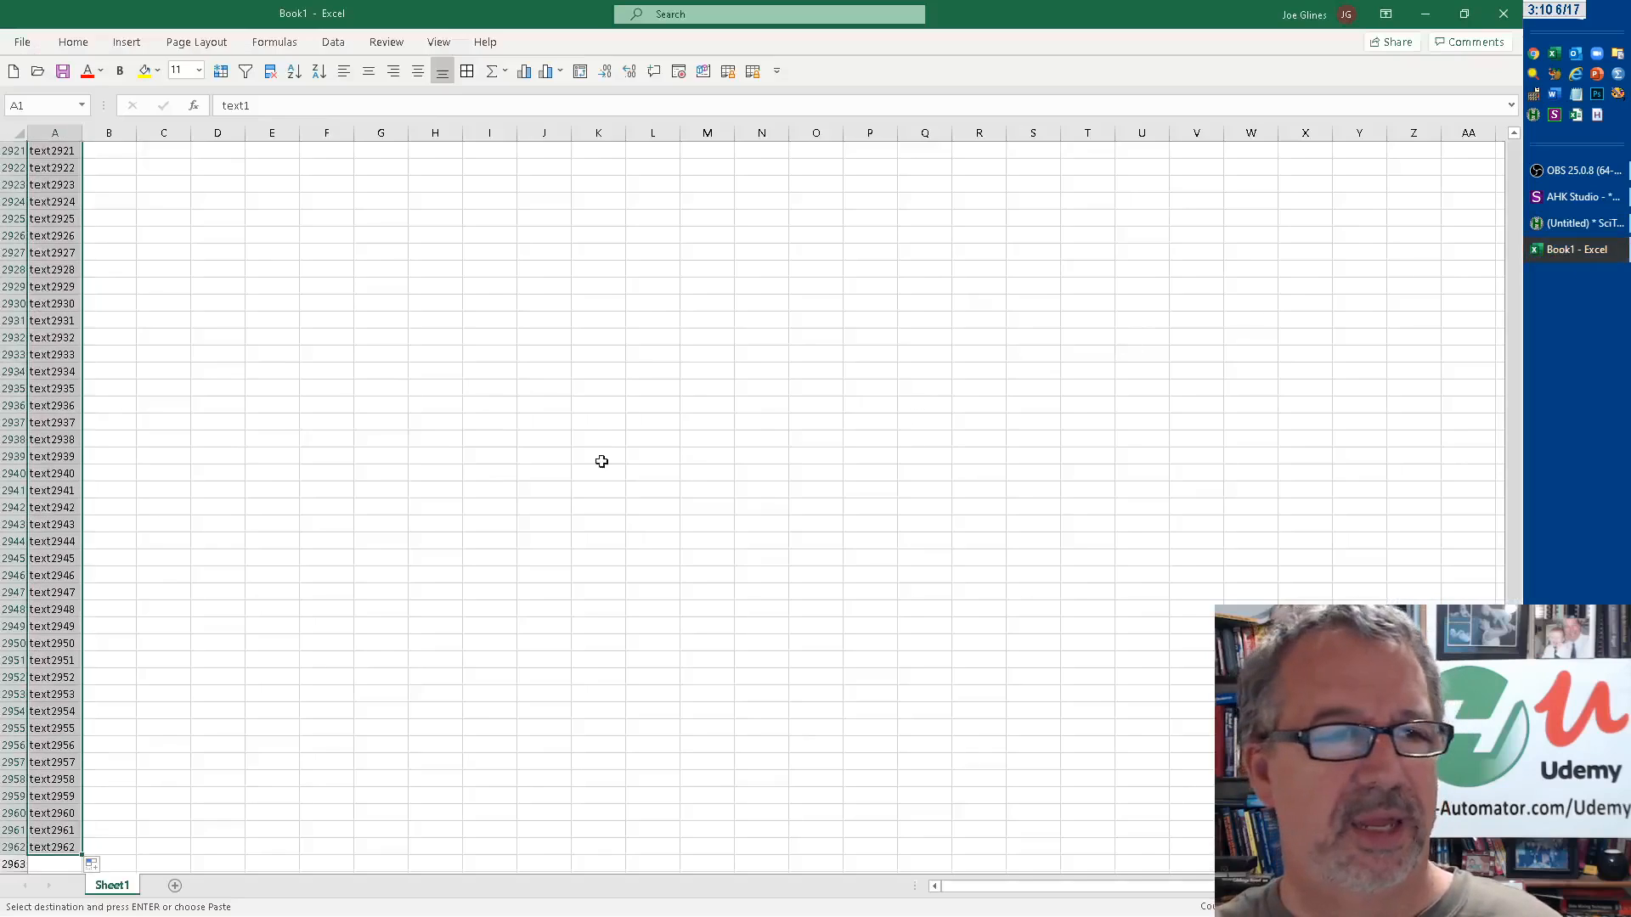
# Switch from Excel's Book1 back to the script in AHK Studio
pyautogui.click(1579, 222)
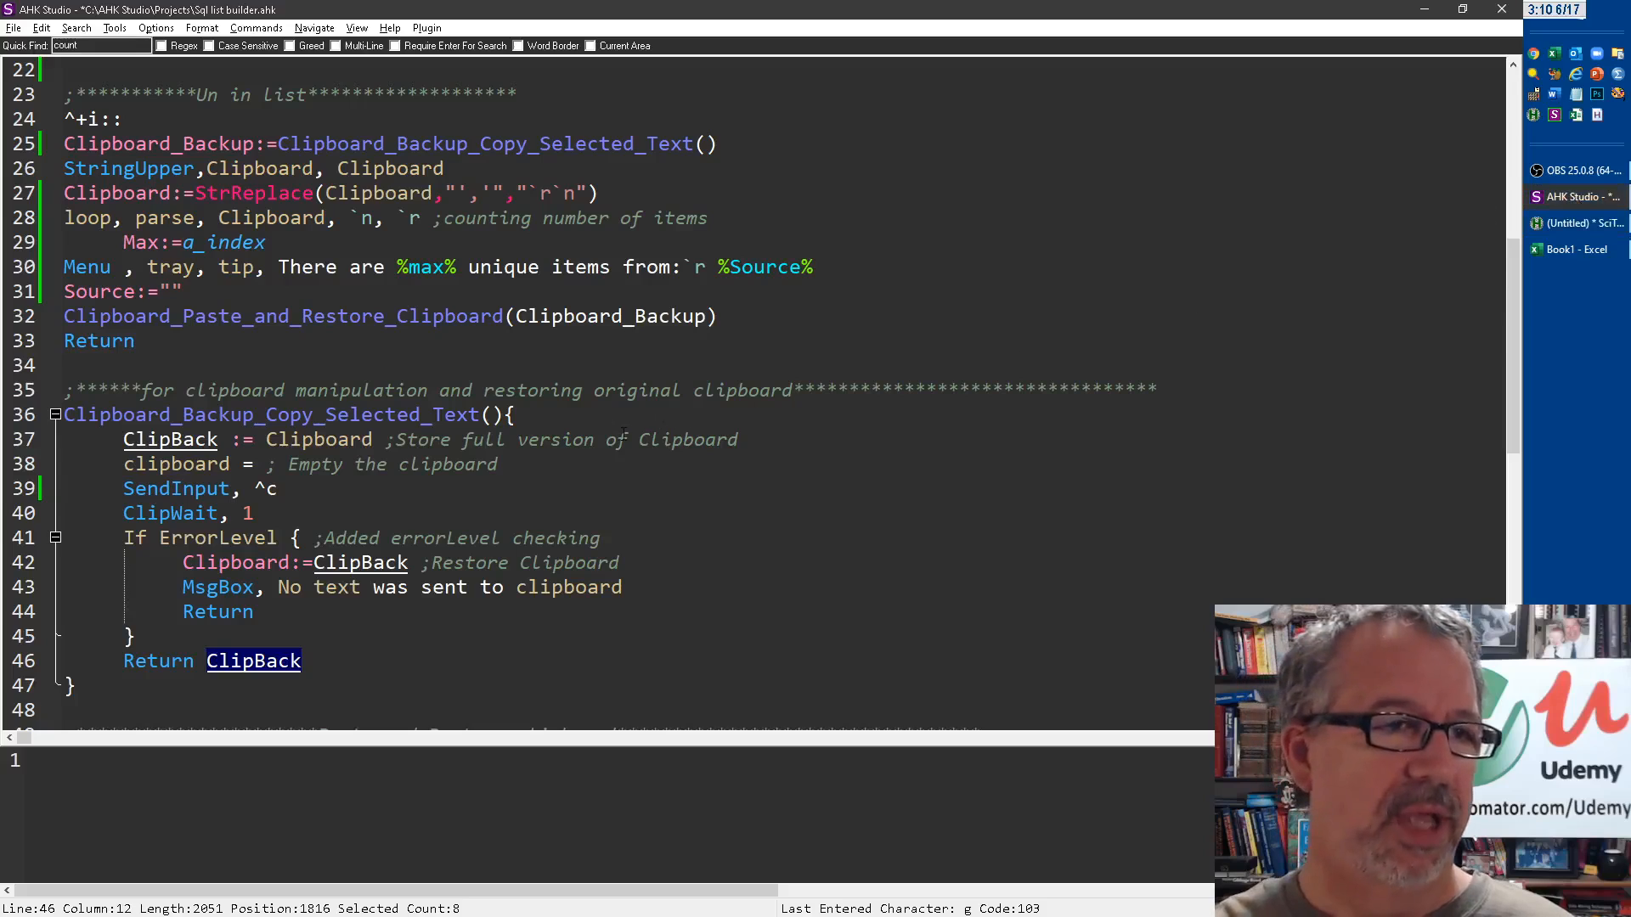
# Prefix each trimmed item with U in the RegExReplace replacement
pyautogui.scroll(-3)
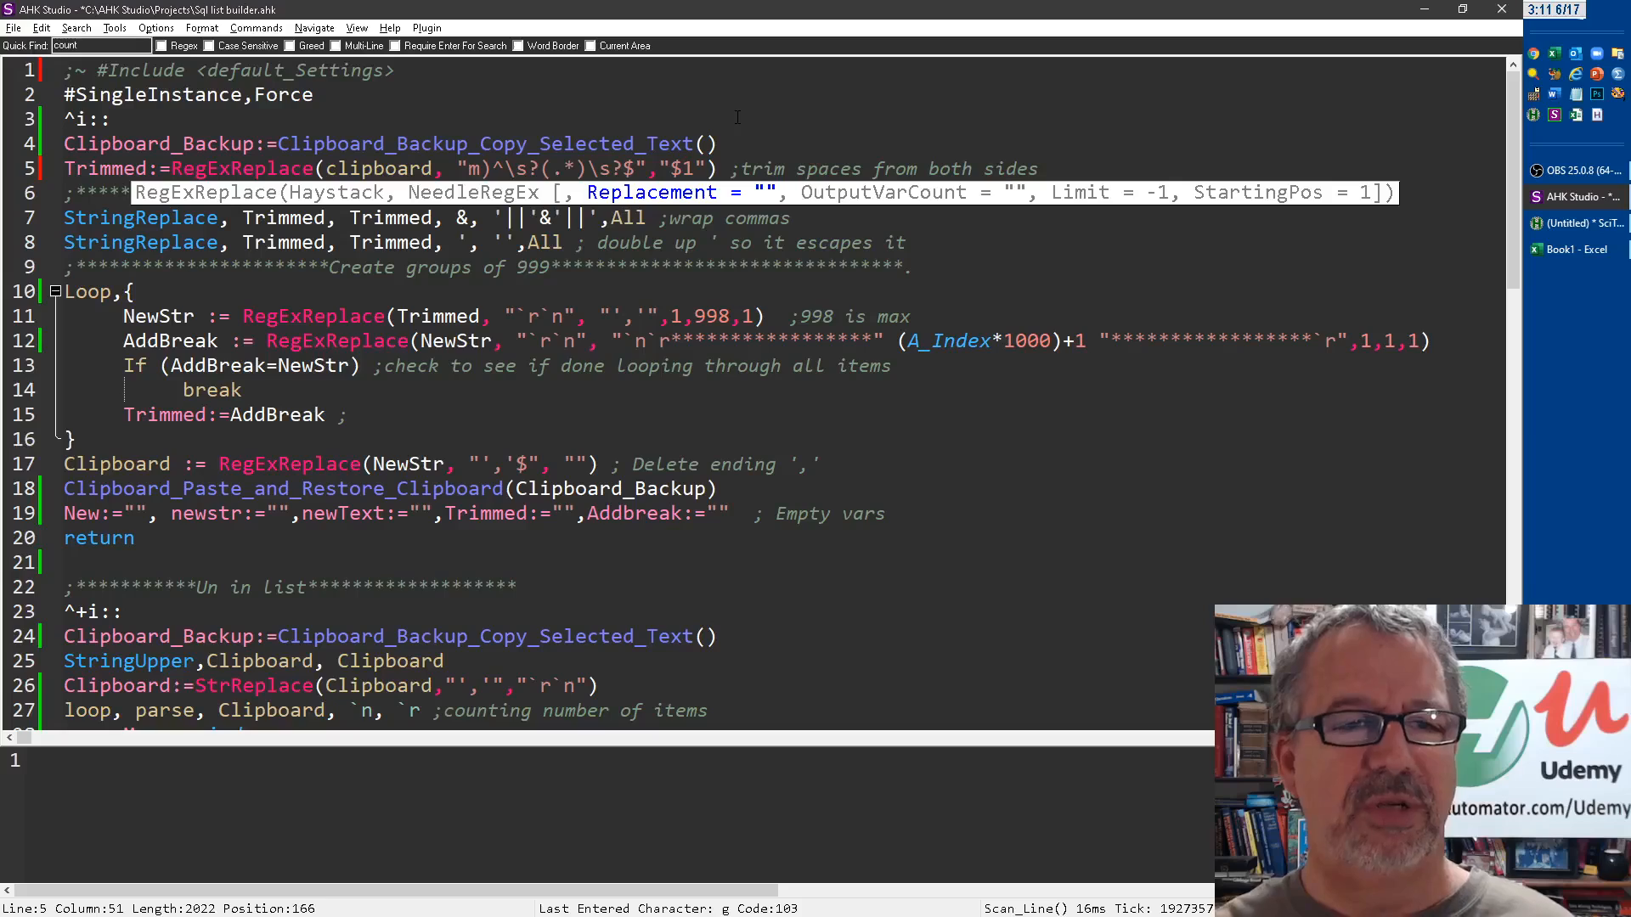
pyautogui.write('U')
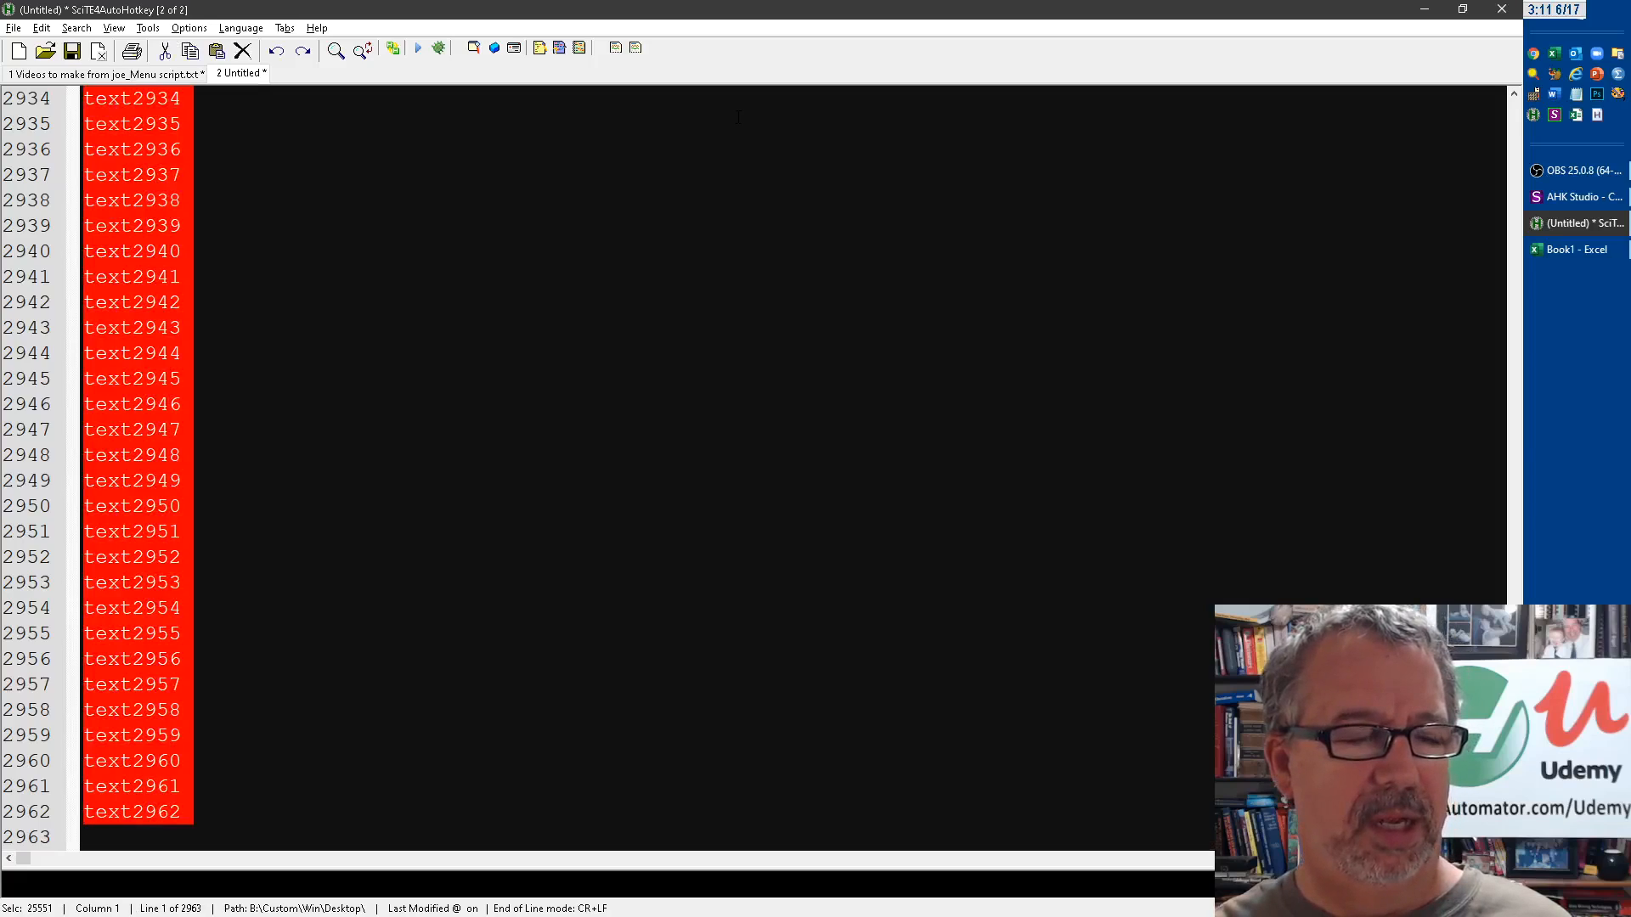
# Review the quoted 'Utext…' groups in SciTE and return to AHK Studio
pyautogui.click(1576, 197)
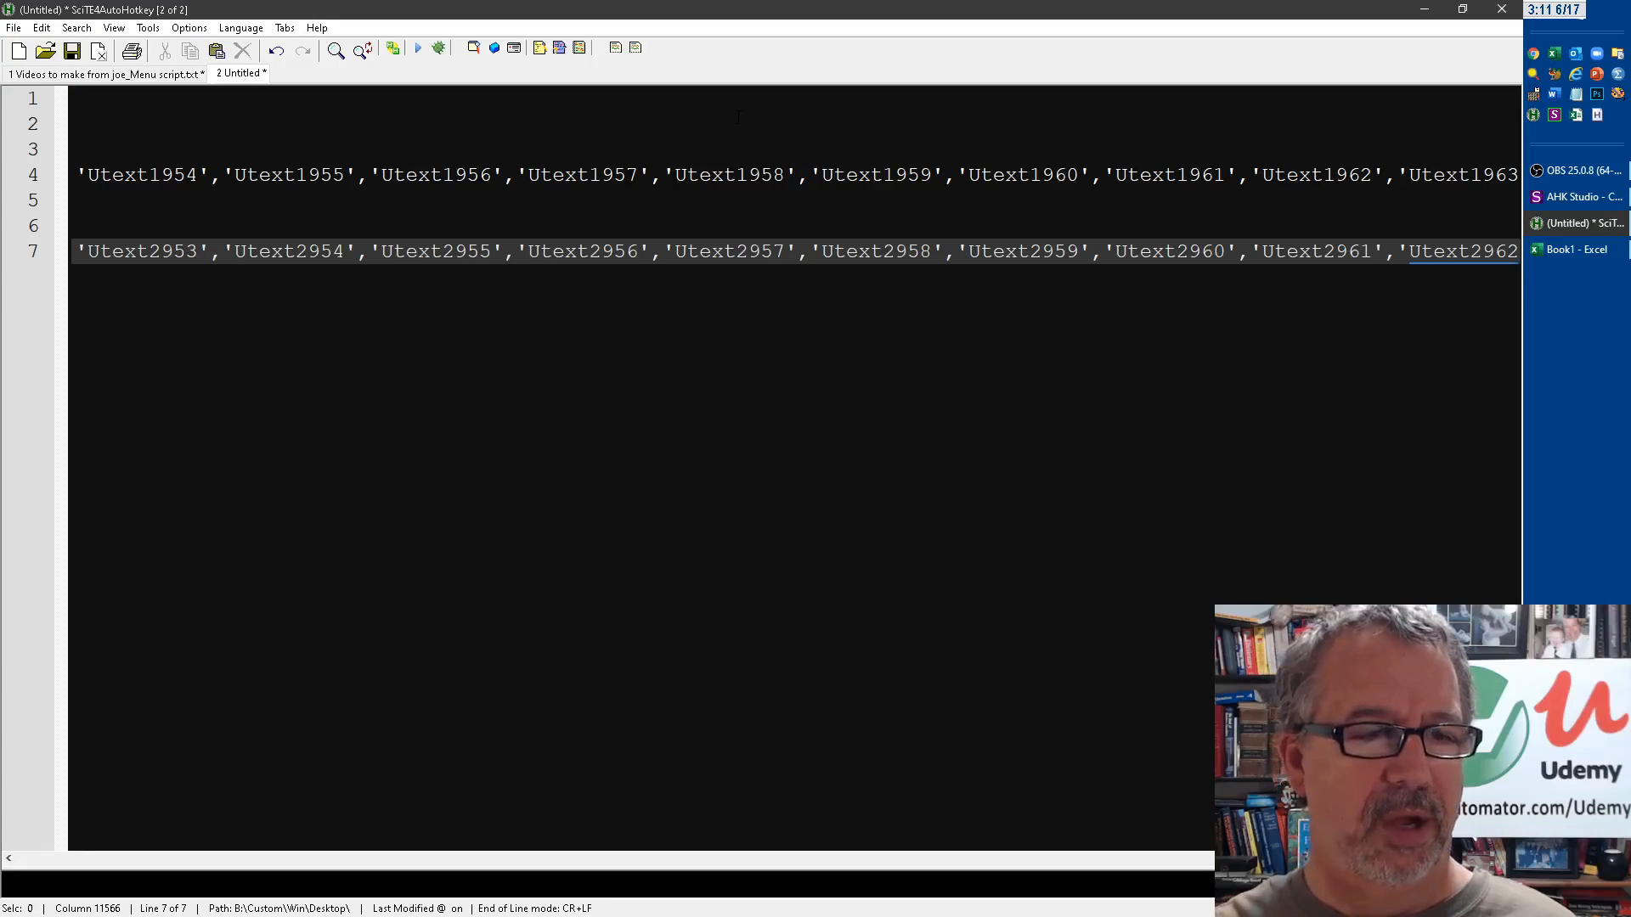
pyautogui.click(1577, 197)
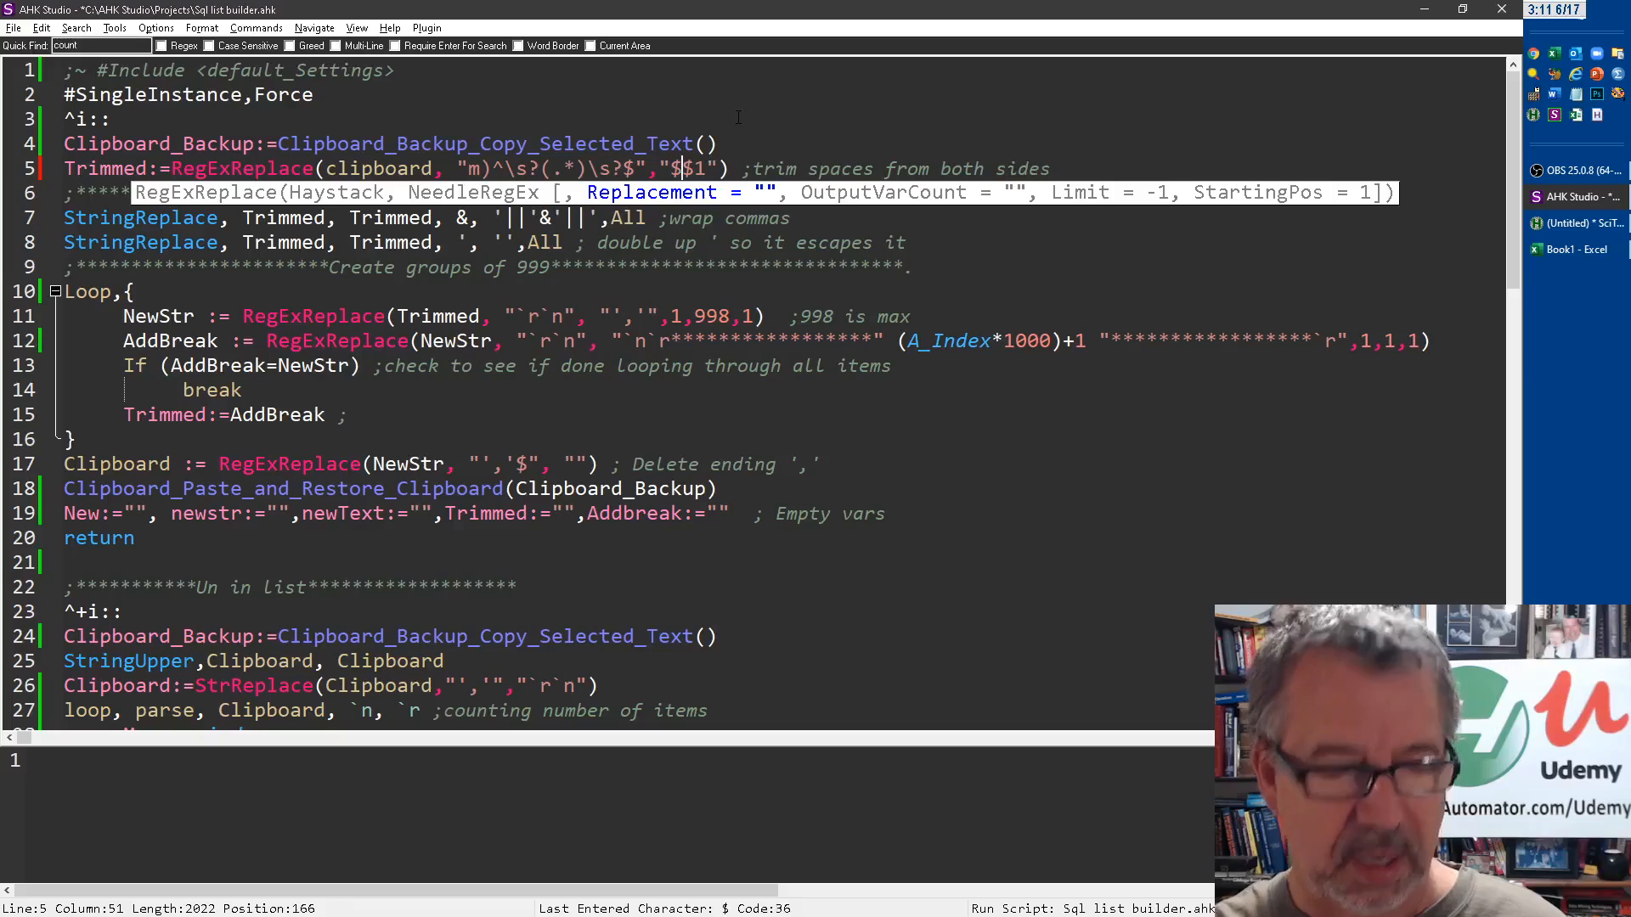
# Restore the trim replacement to plain $1 and review the 998-item grouping loop
pyautogui.write('U')
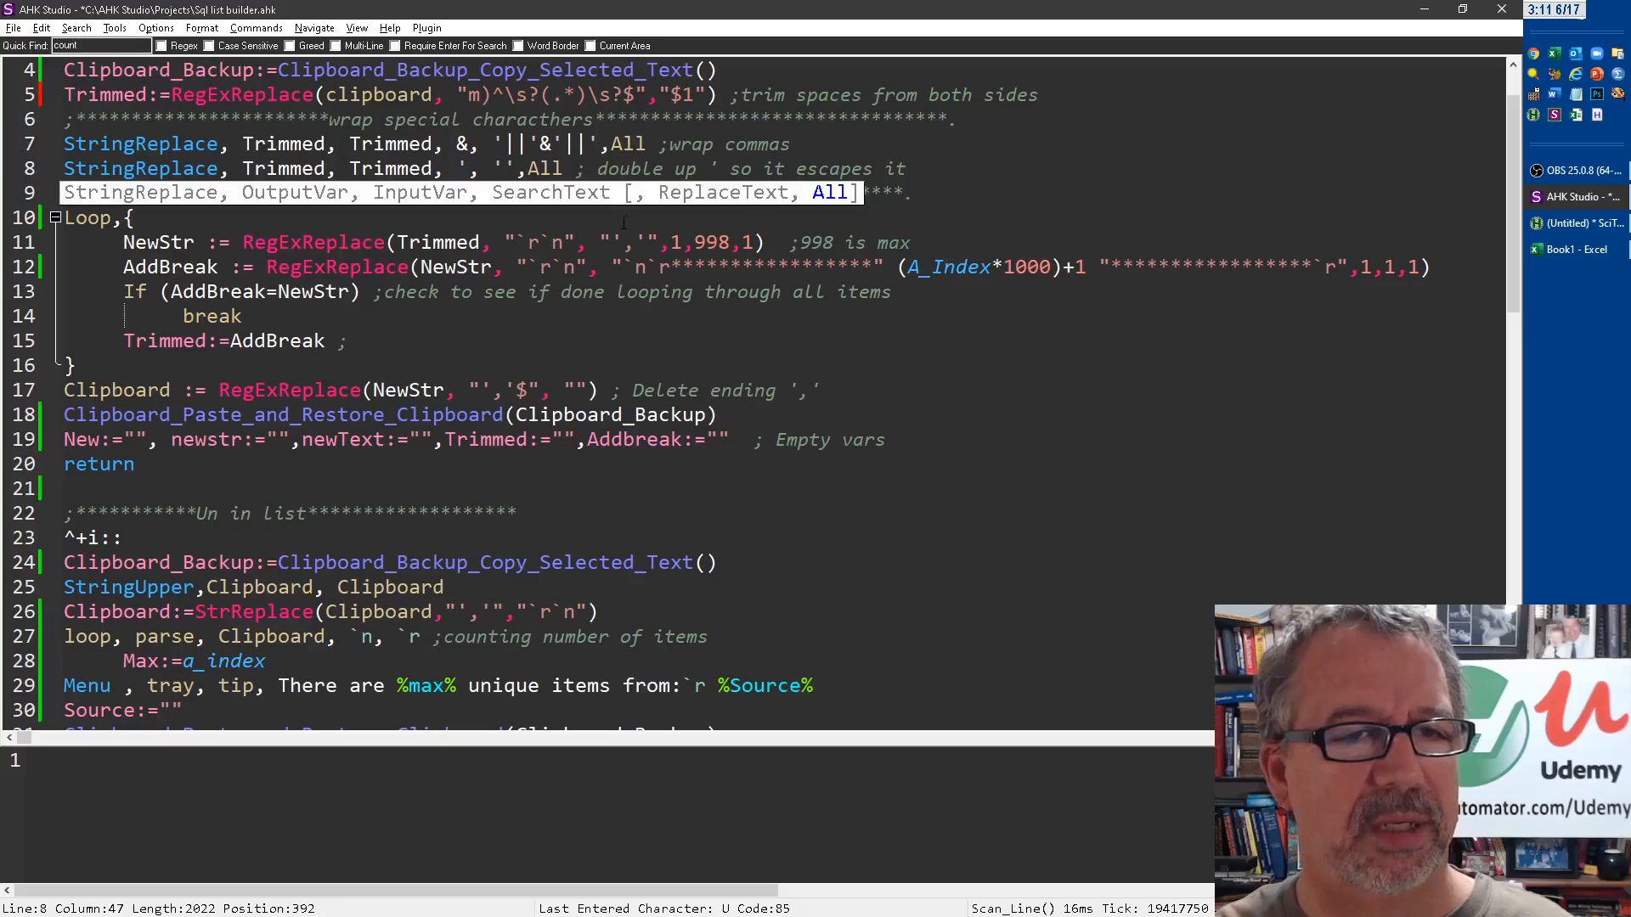
pyautogui.scroll(-3)
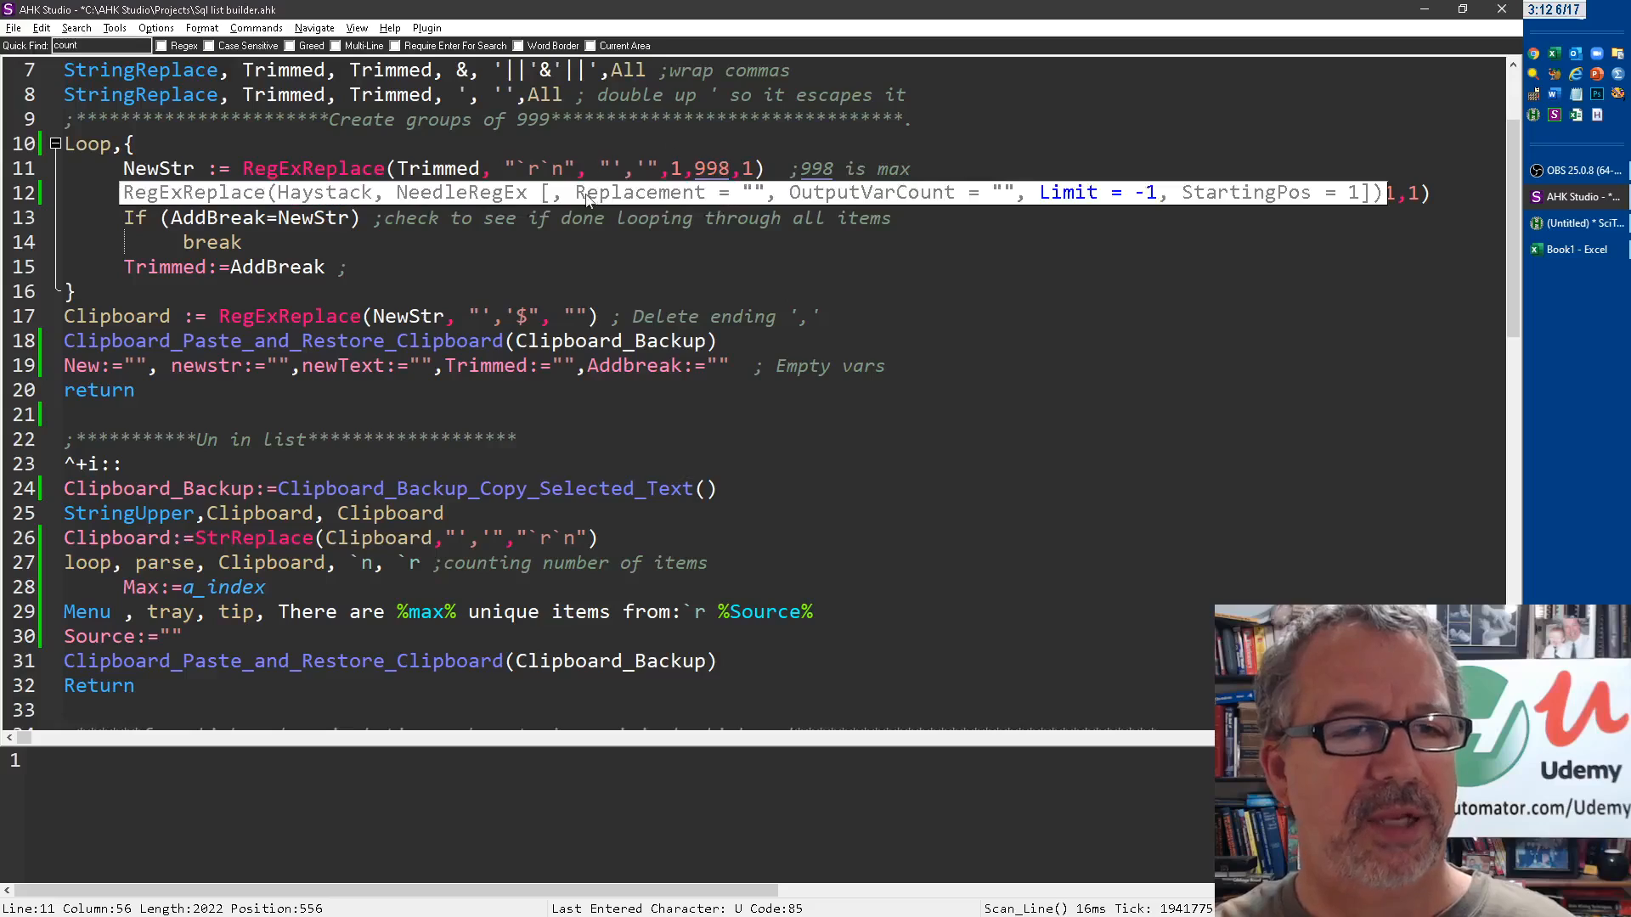
pyautogui.moveTo(724, 193)
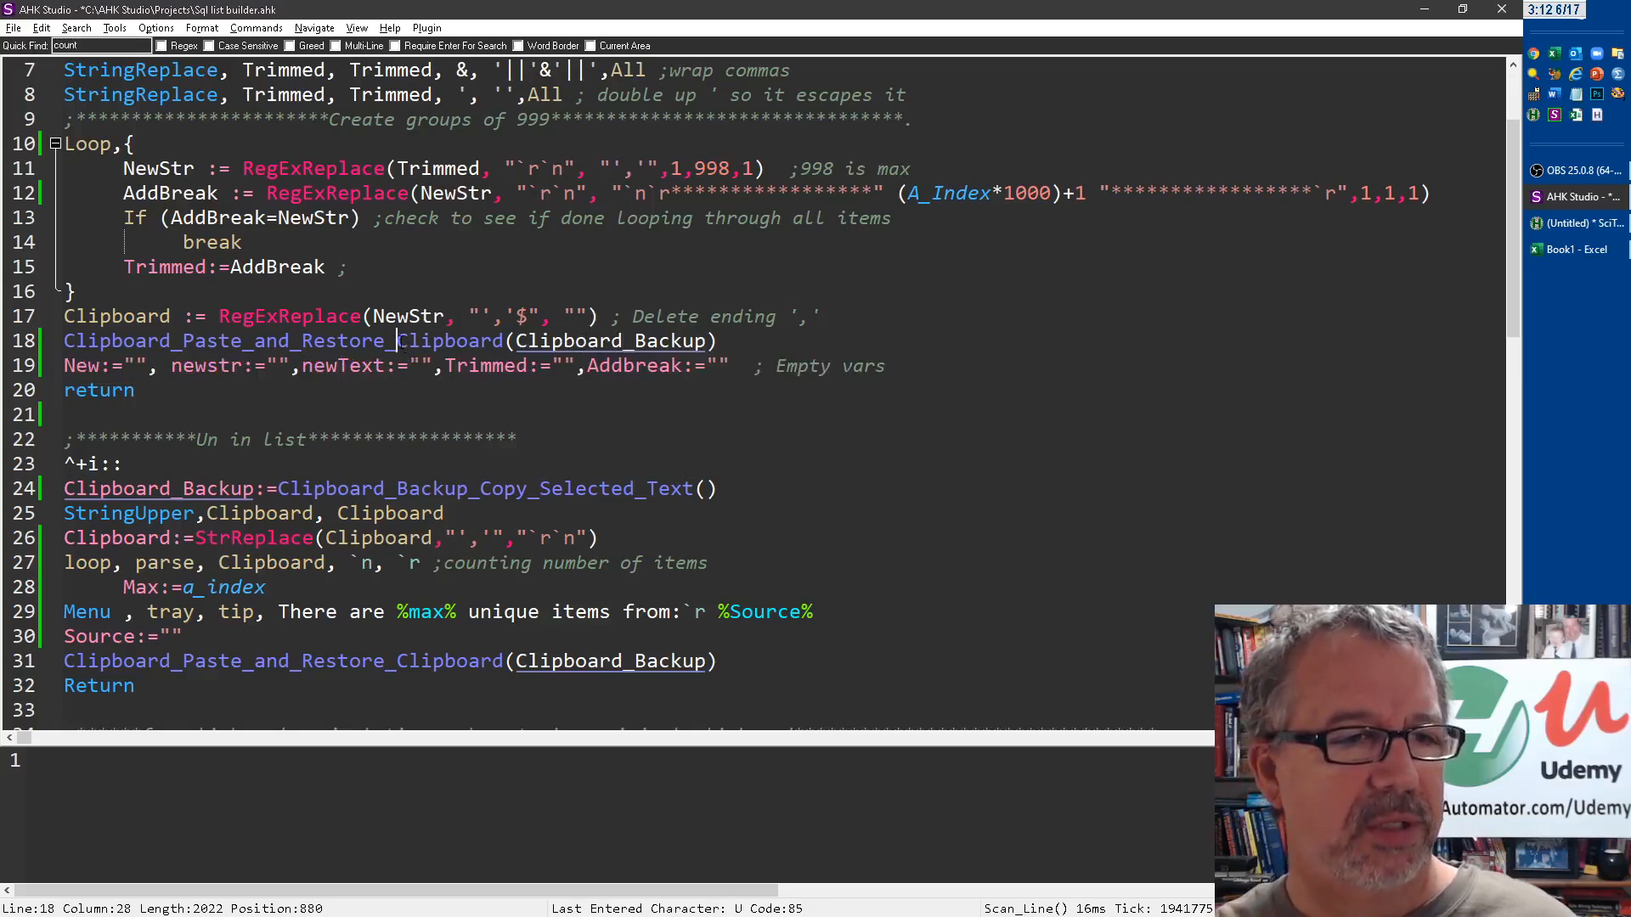
# Make Clipboard_Paste_and_Restore_Clipboard sleep for %SleepTime% after pasting
pyautogui.scroll(-3)
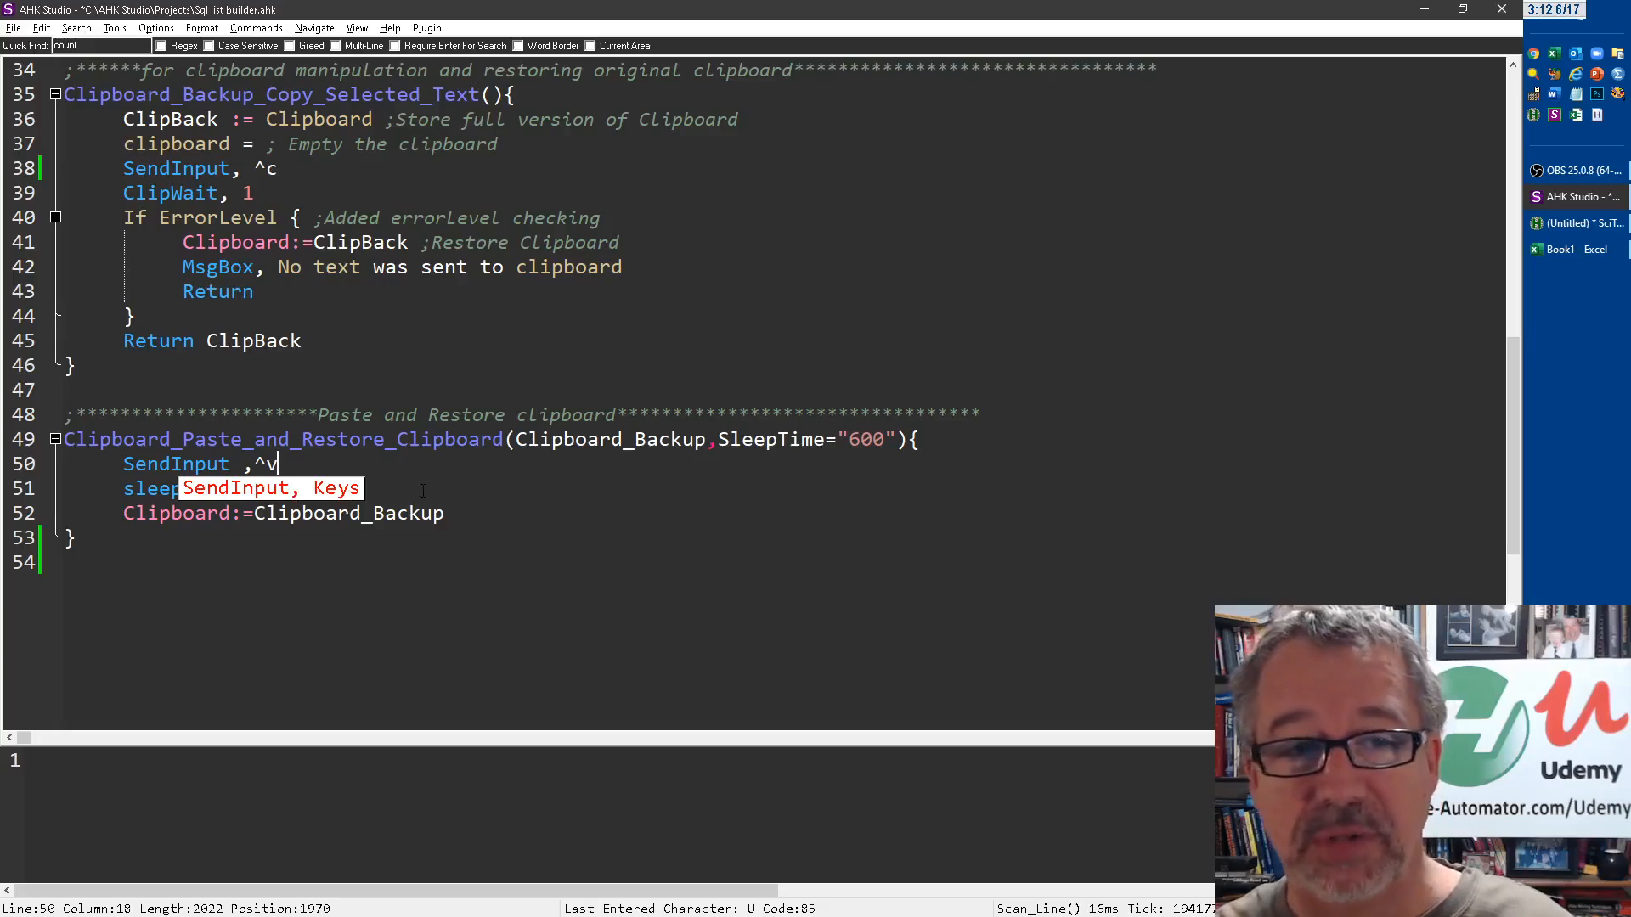
pyautogui.write(', %SleepTime%')
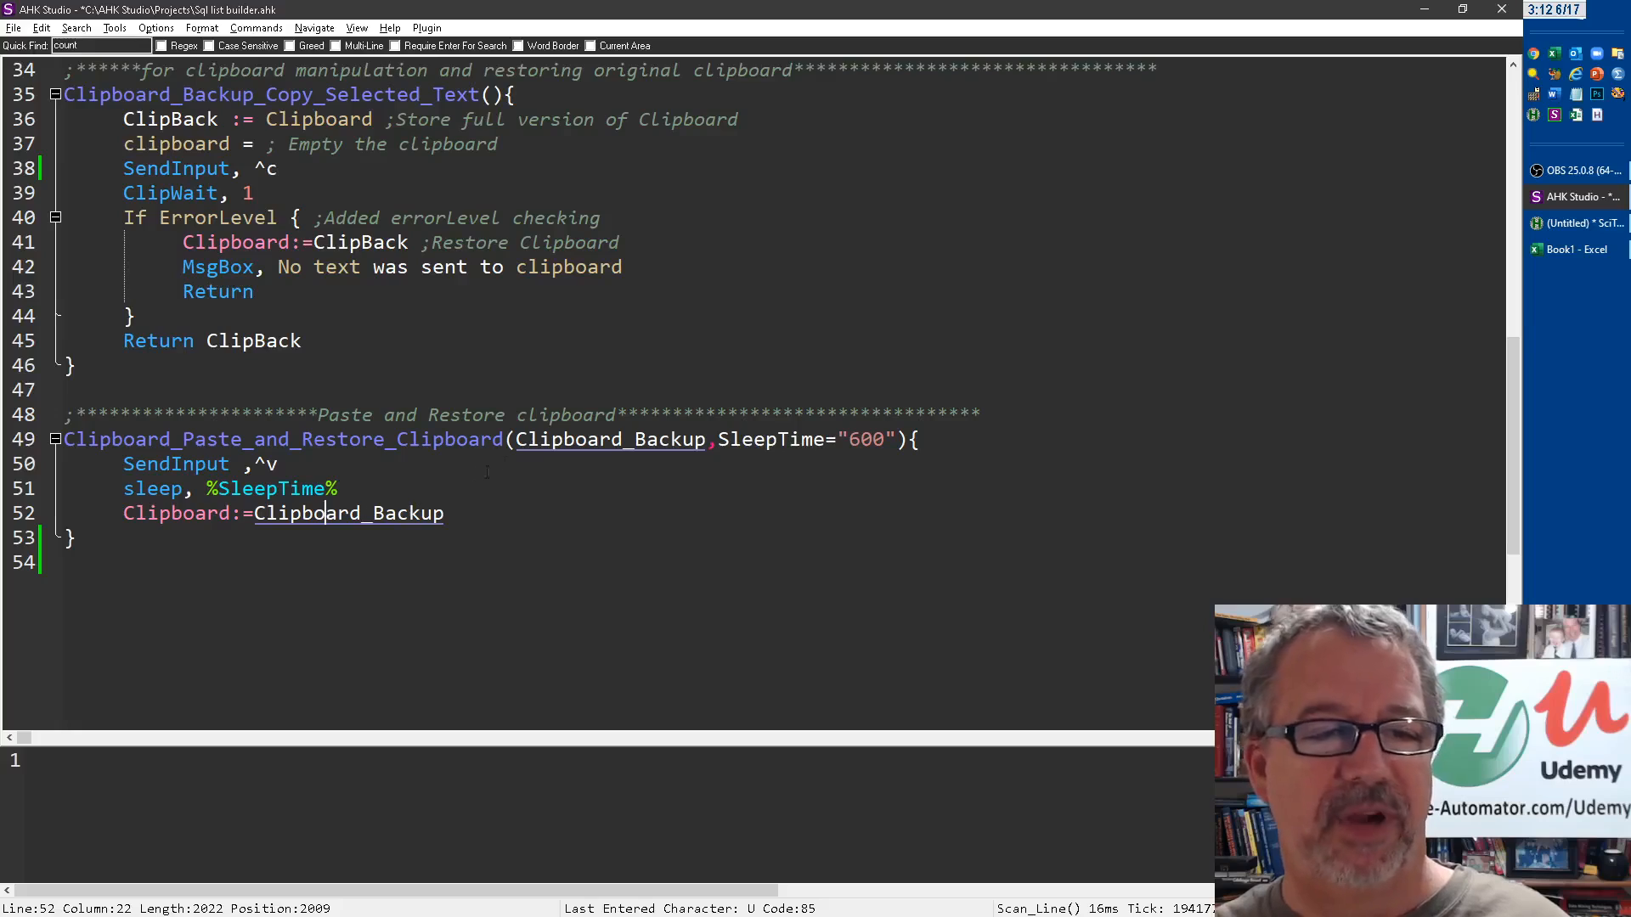
pyautogui.click(577, 438)
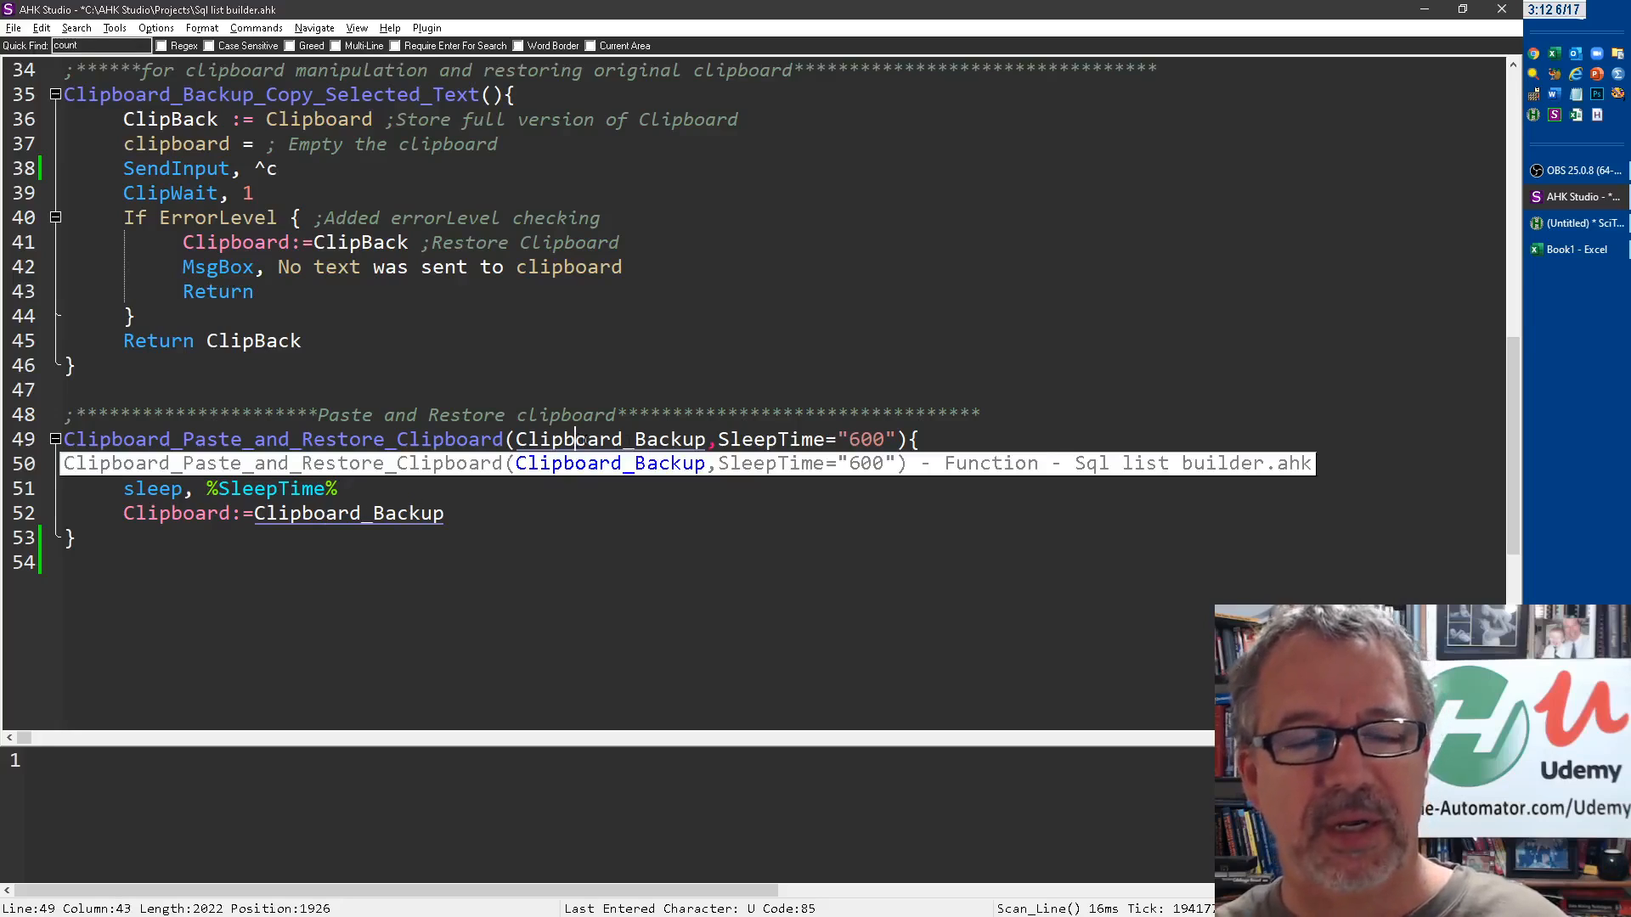